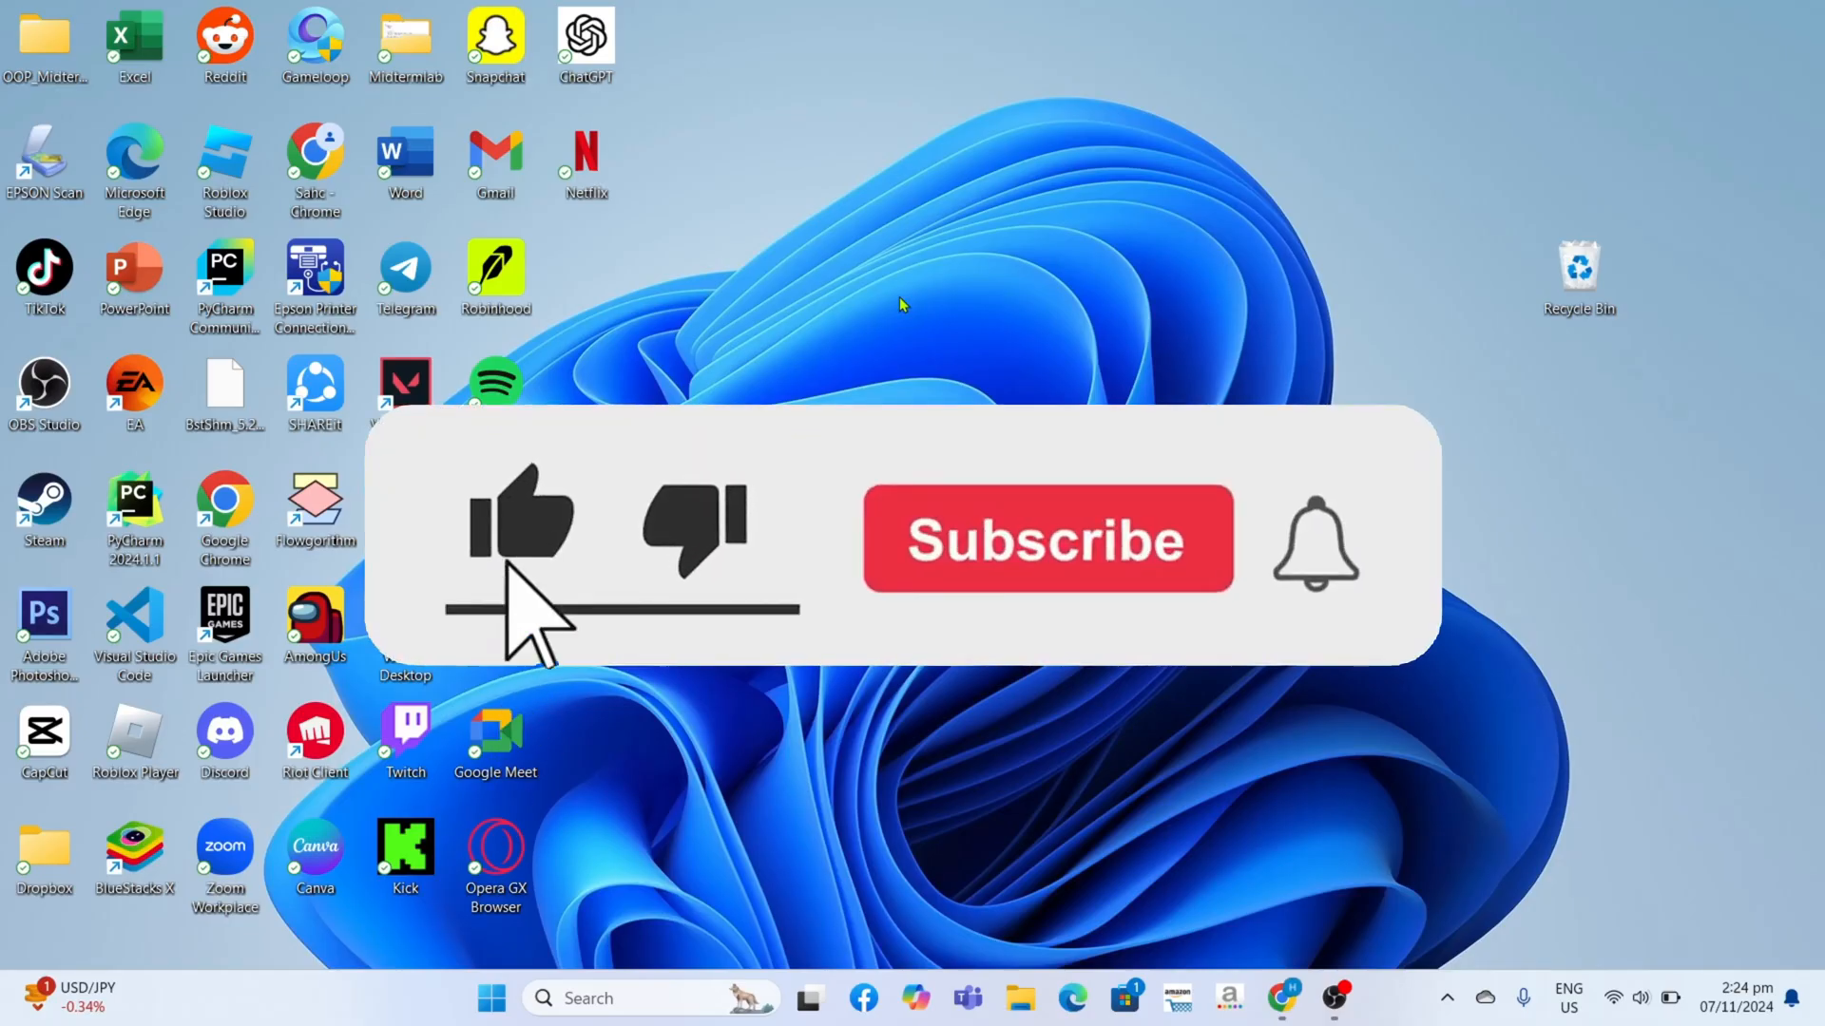
Launch Edge from the desktop and go to us.etrade.com via the 'etrade' address-bar suggestion.
click(1046, 538)
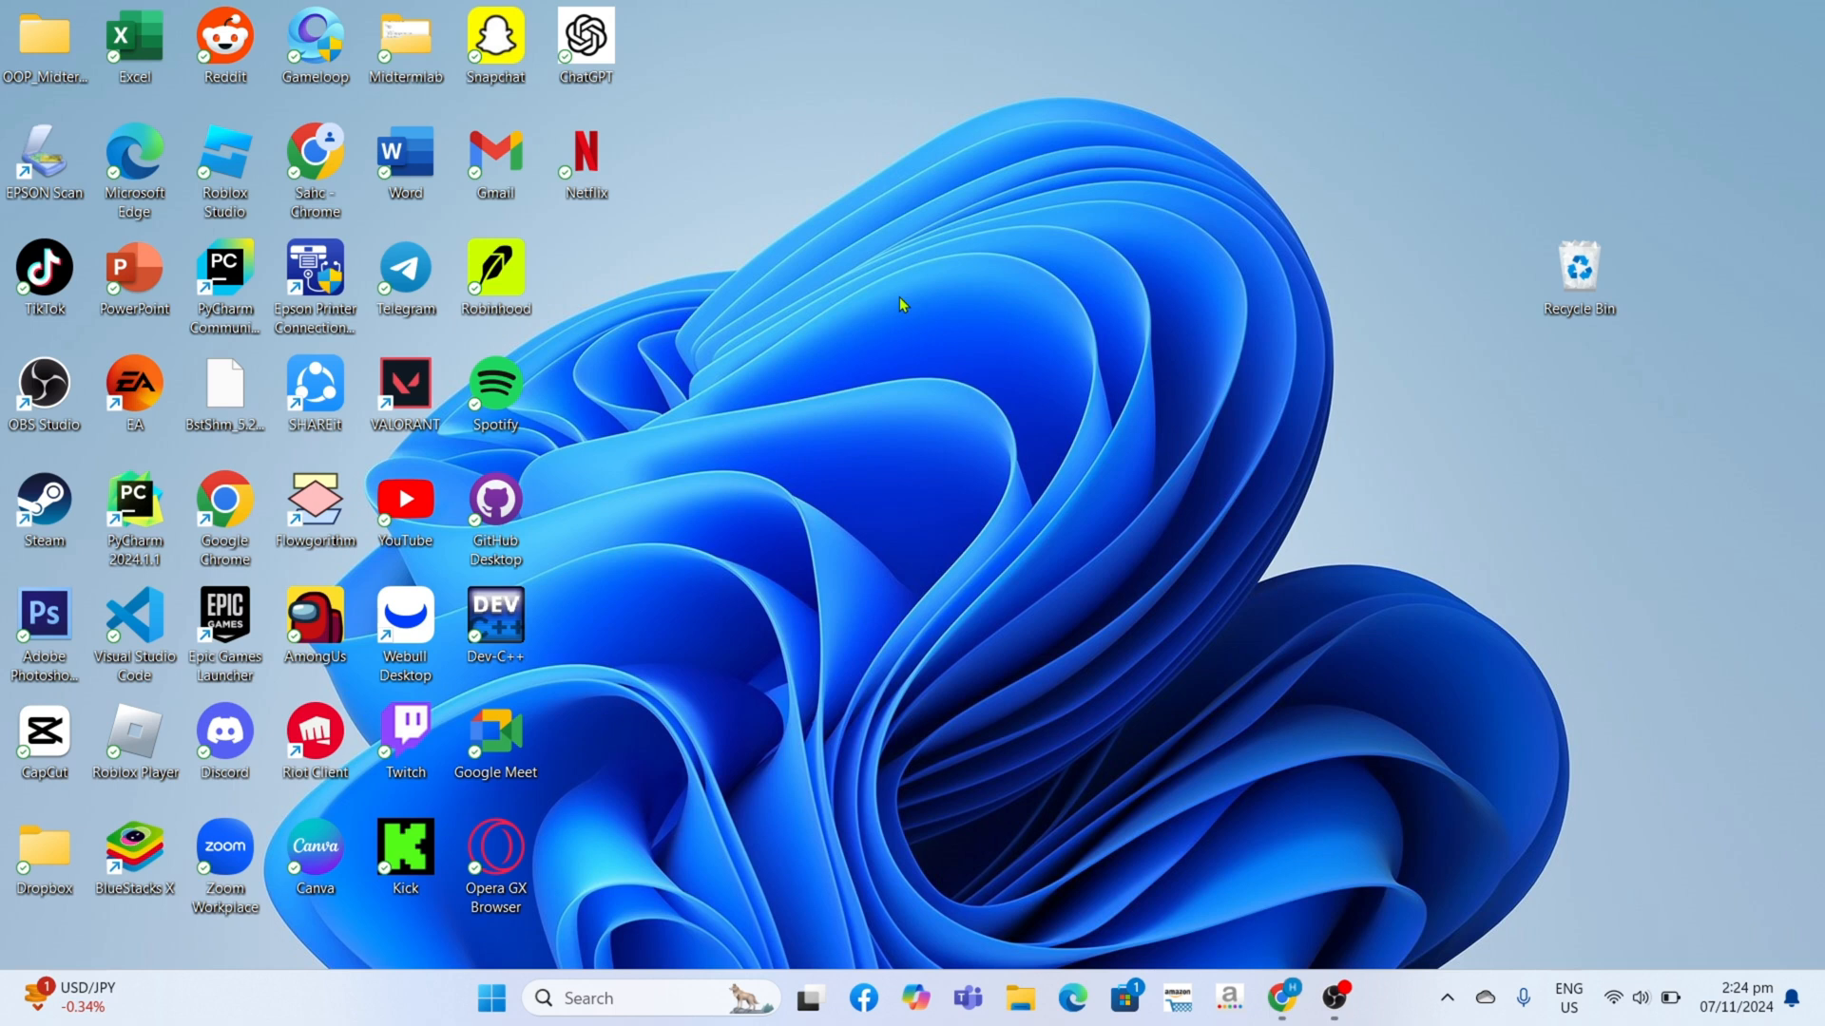
mouse_move(904, 220)
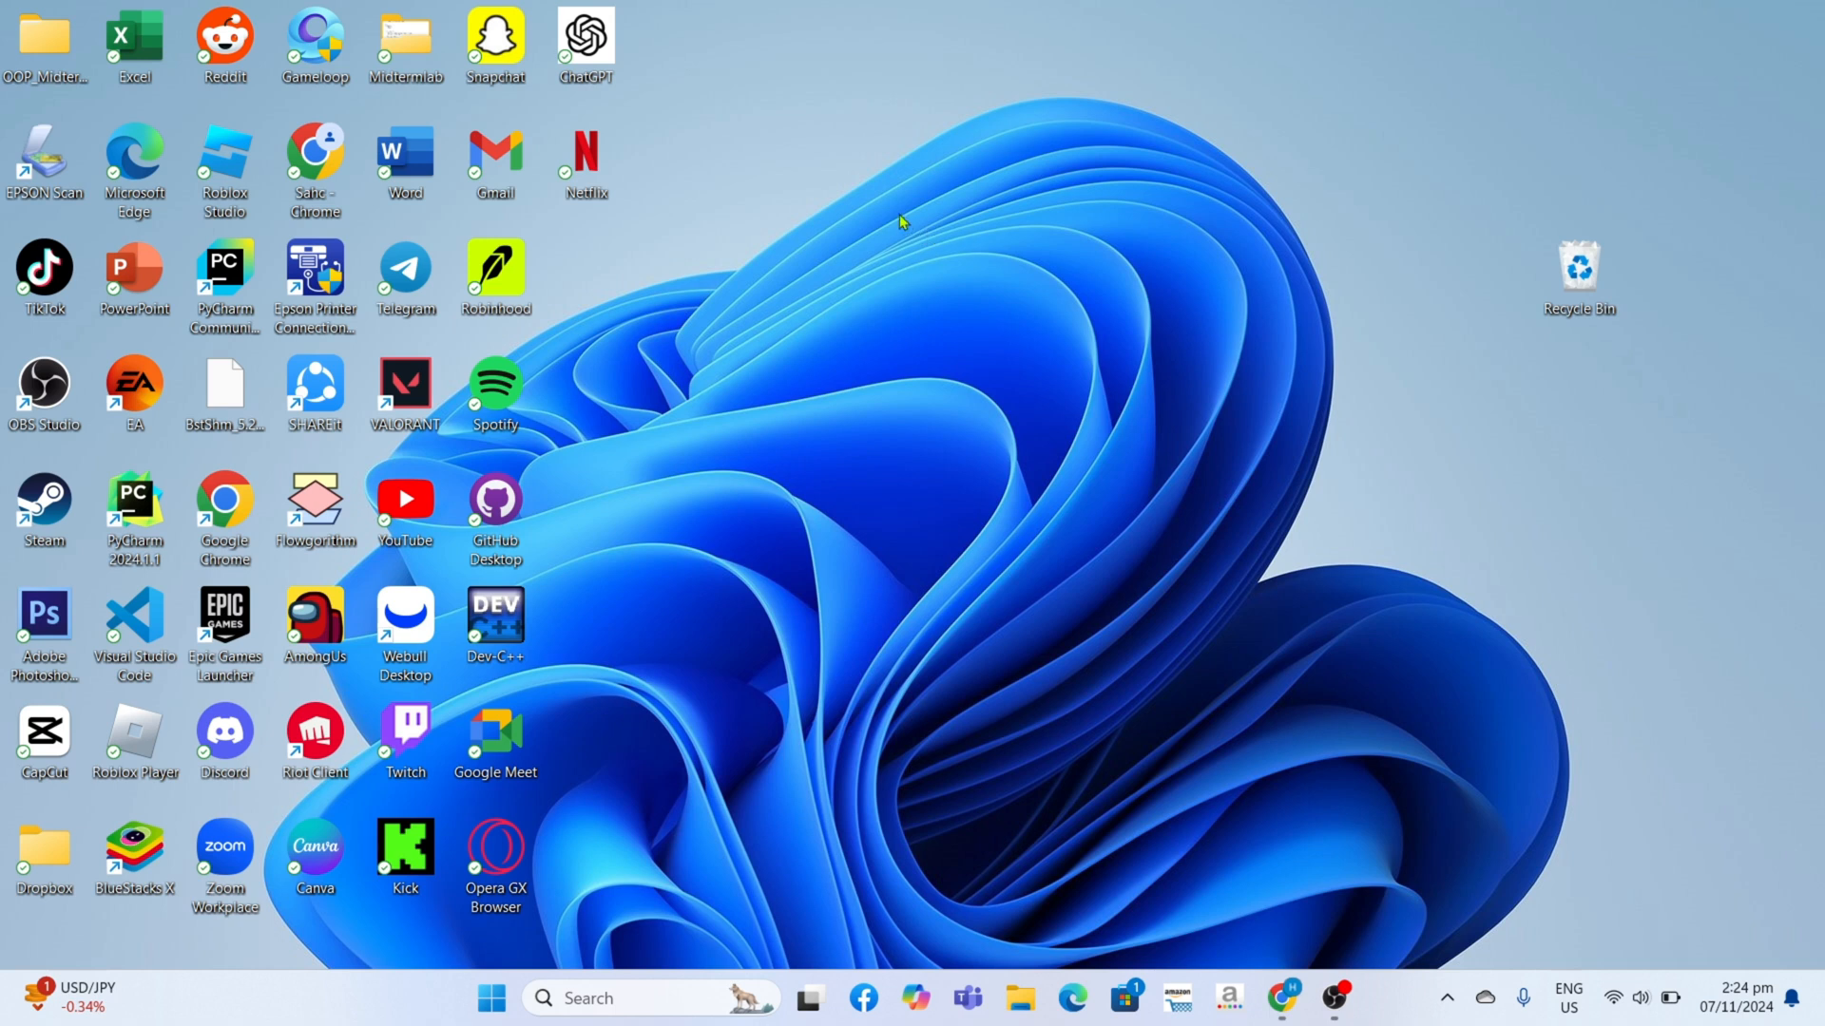
mouse_move(127, 462)
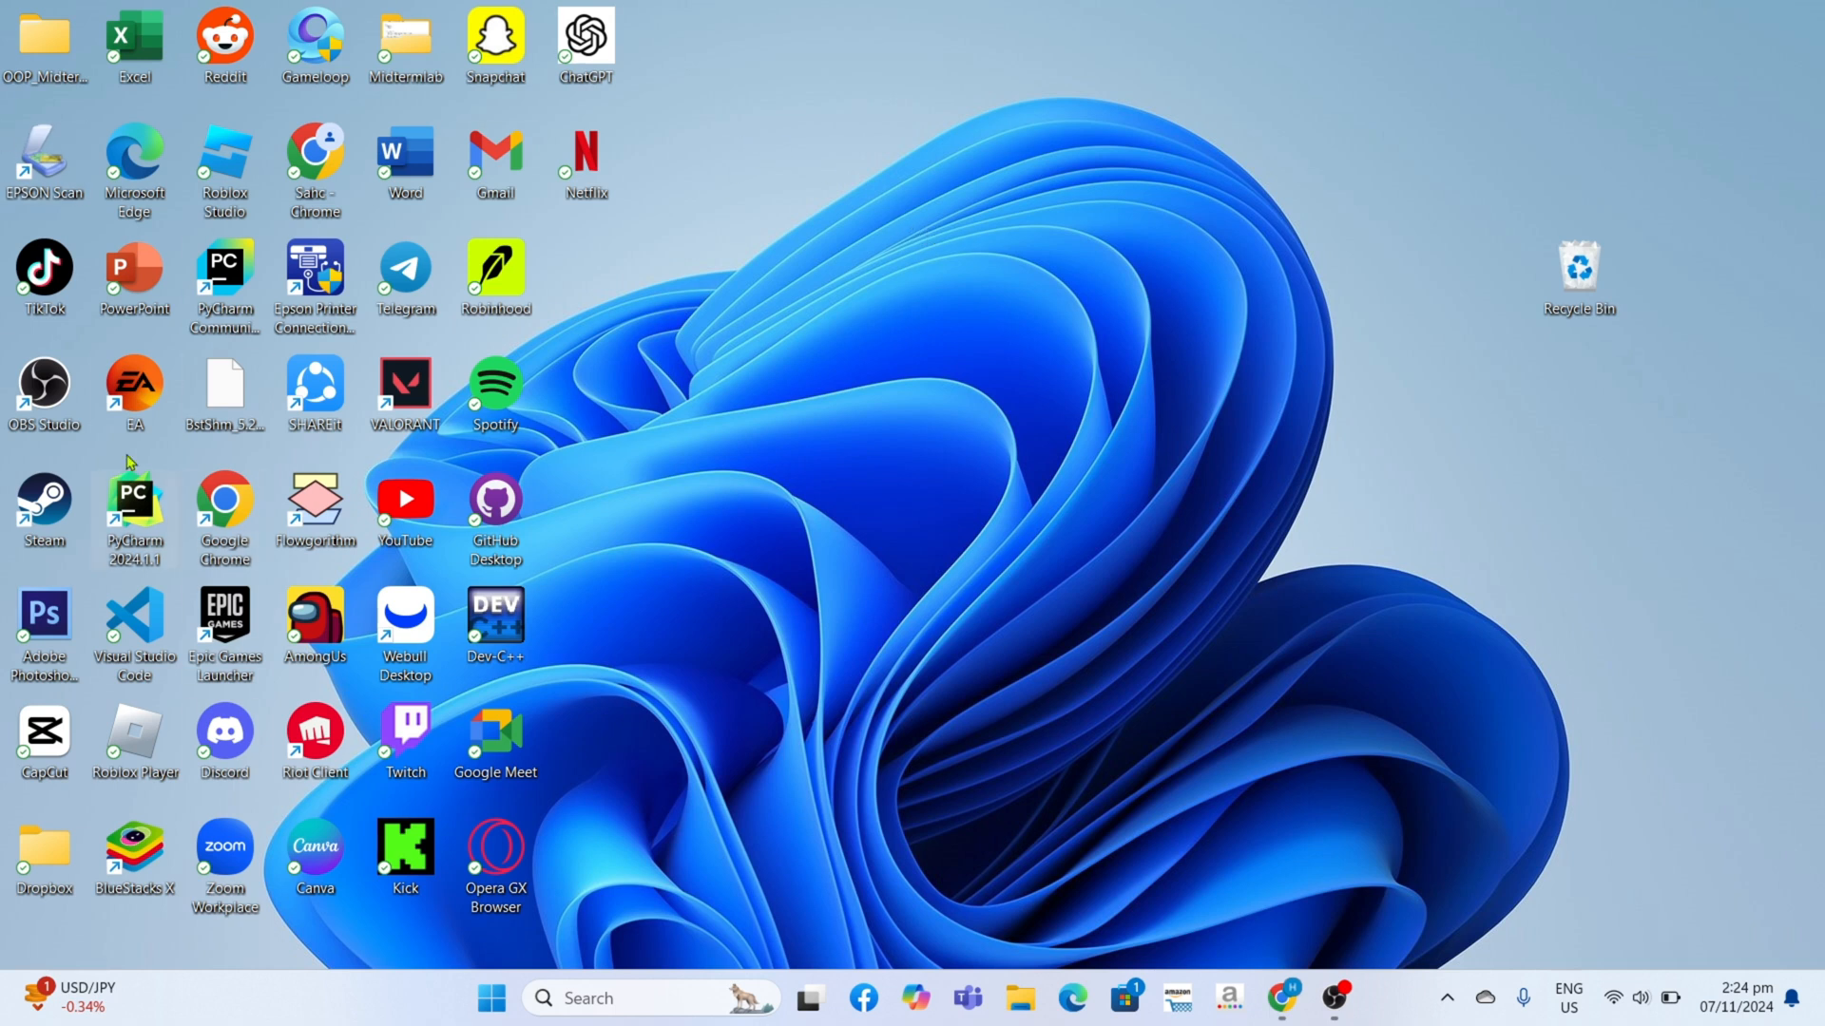
mouse_move(1257, 538)
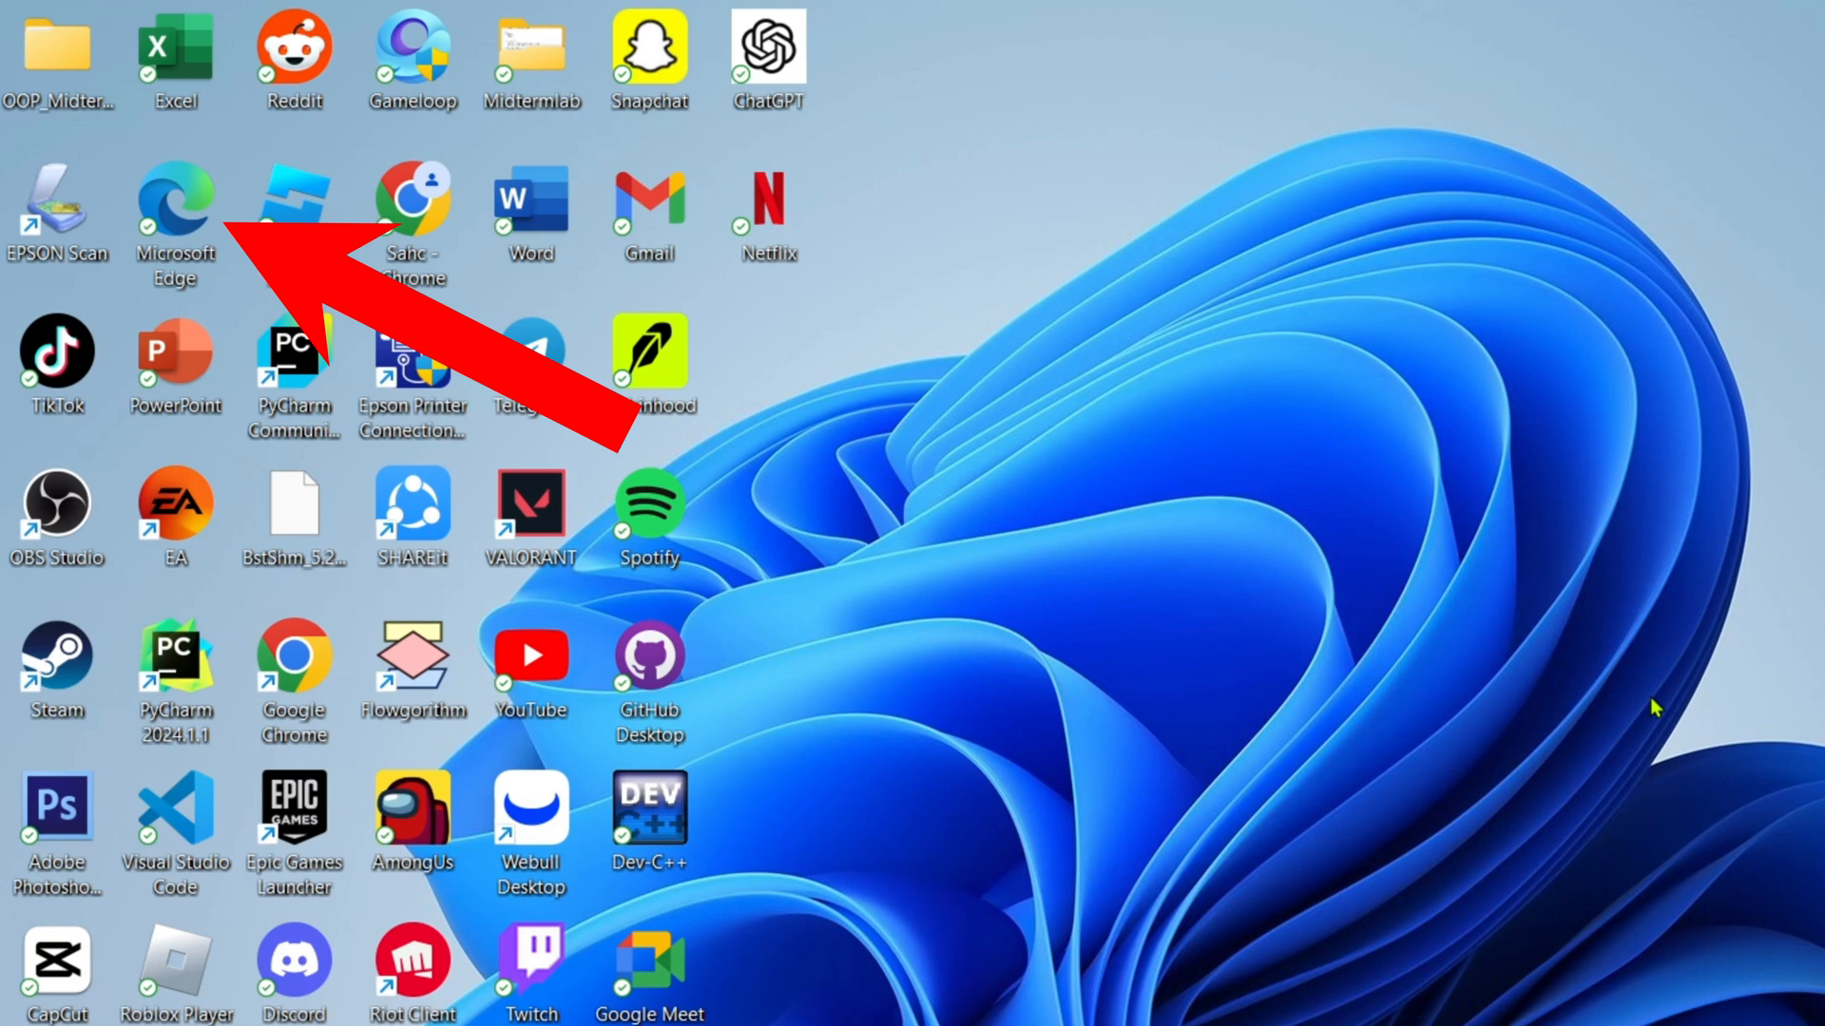
mouse_move(779, 13)
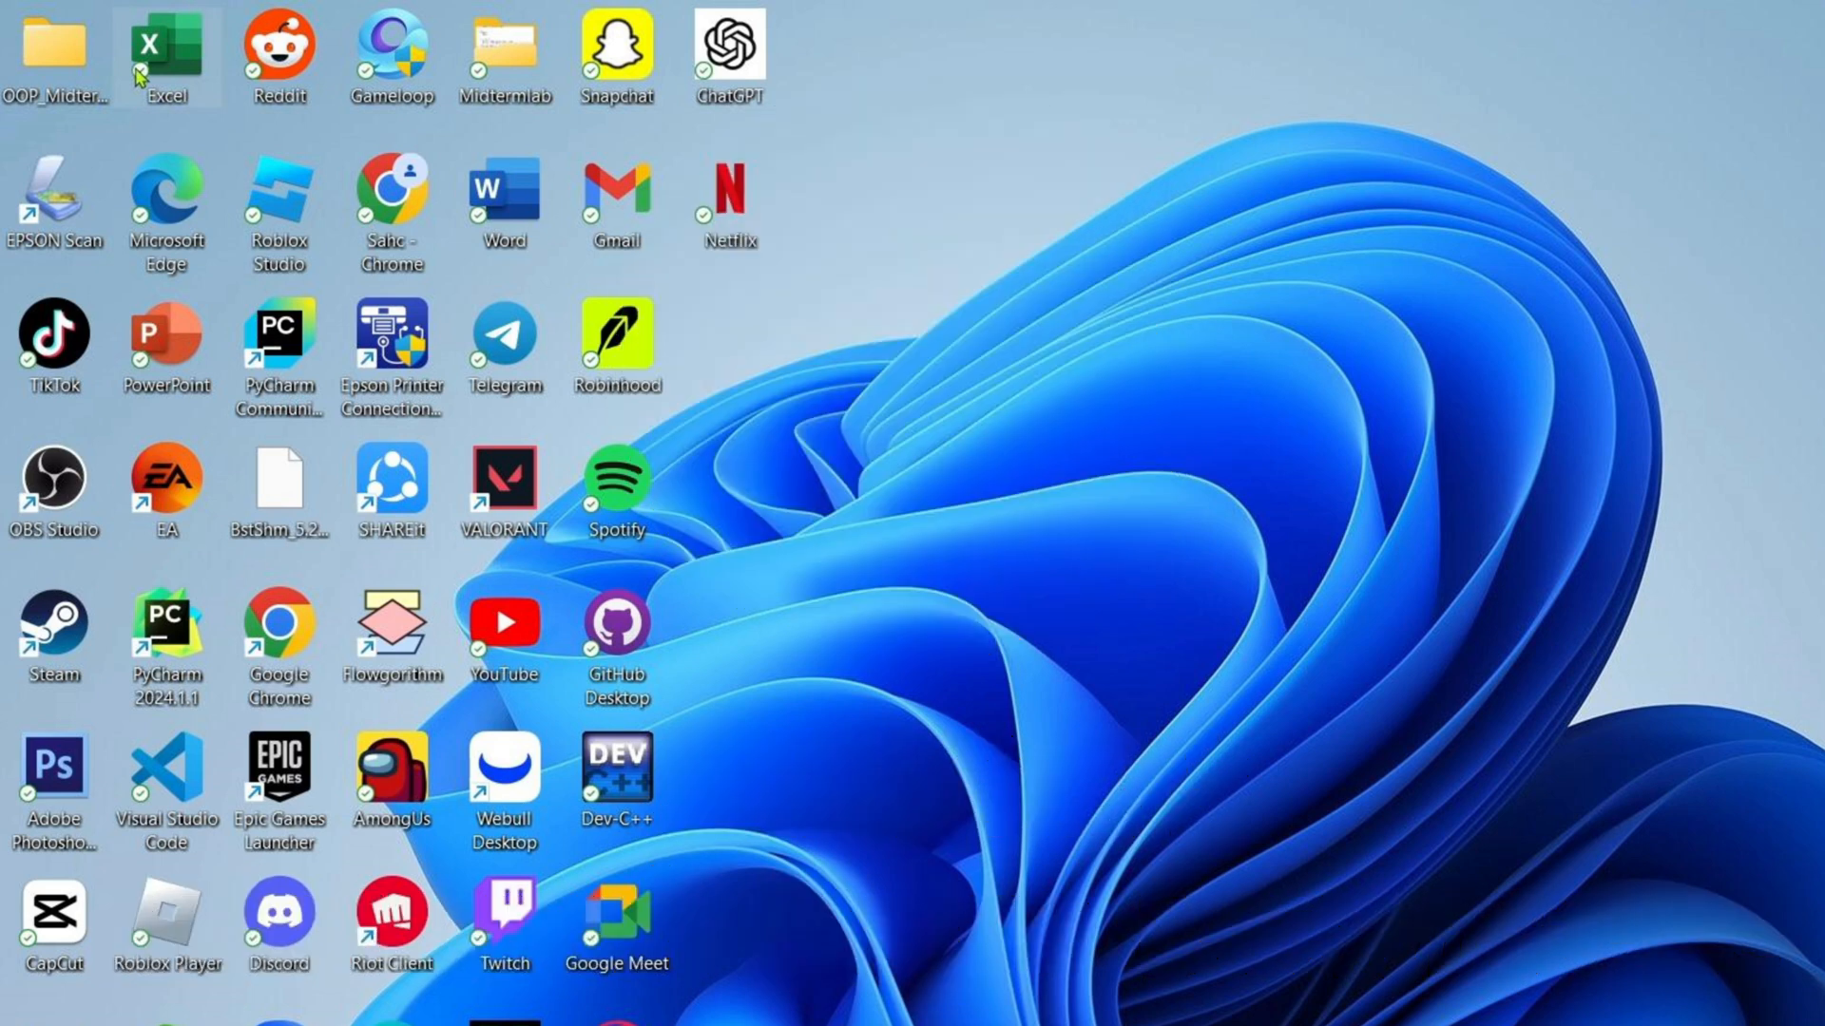
mouse_move(166, 209)
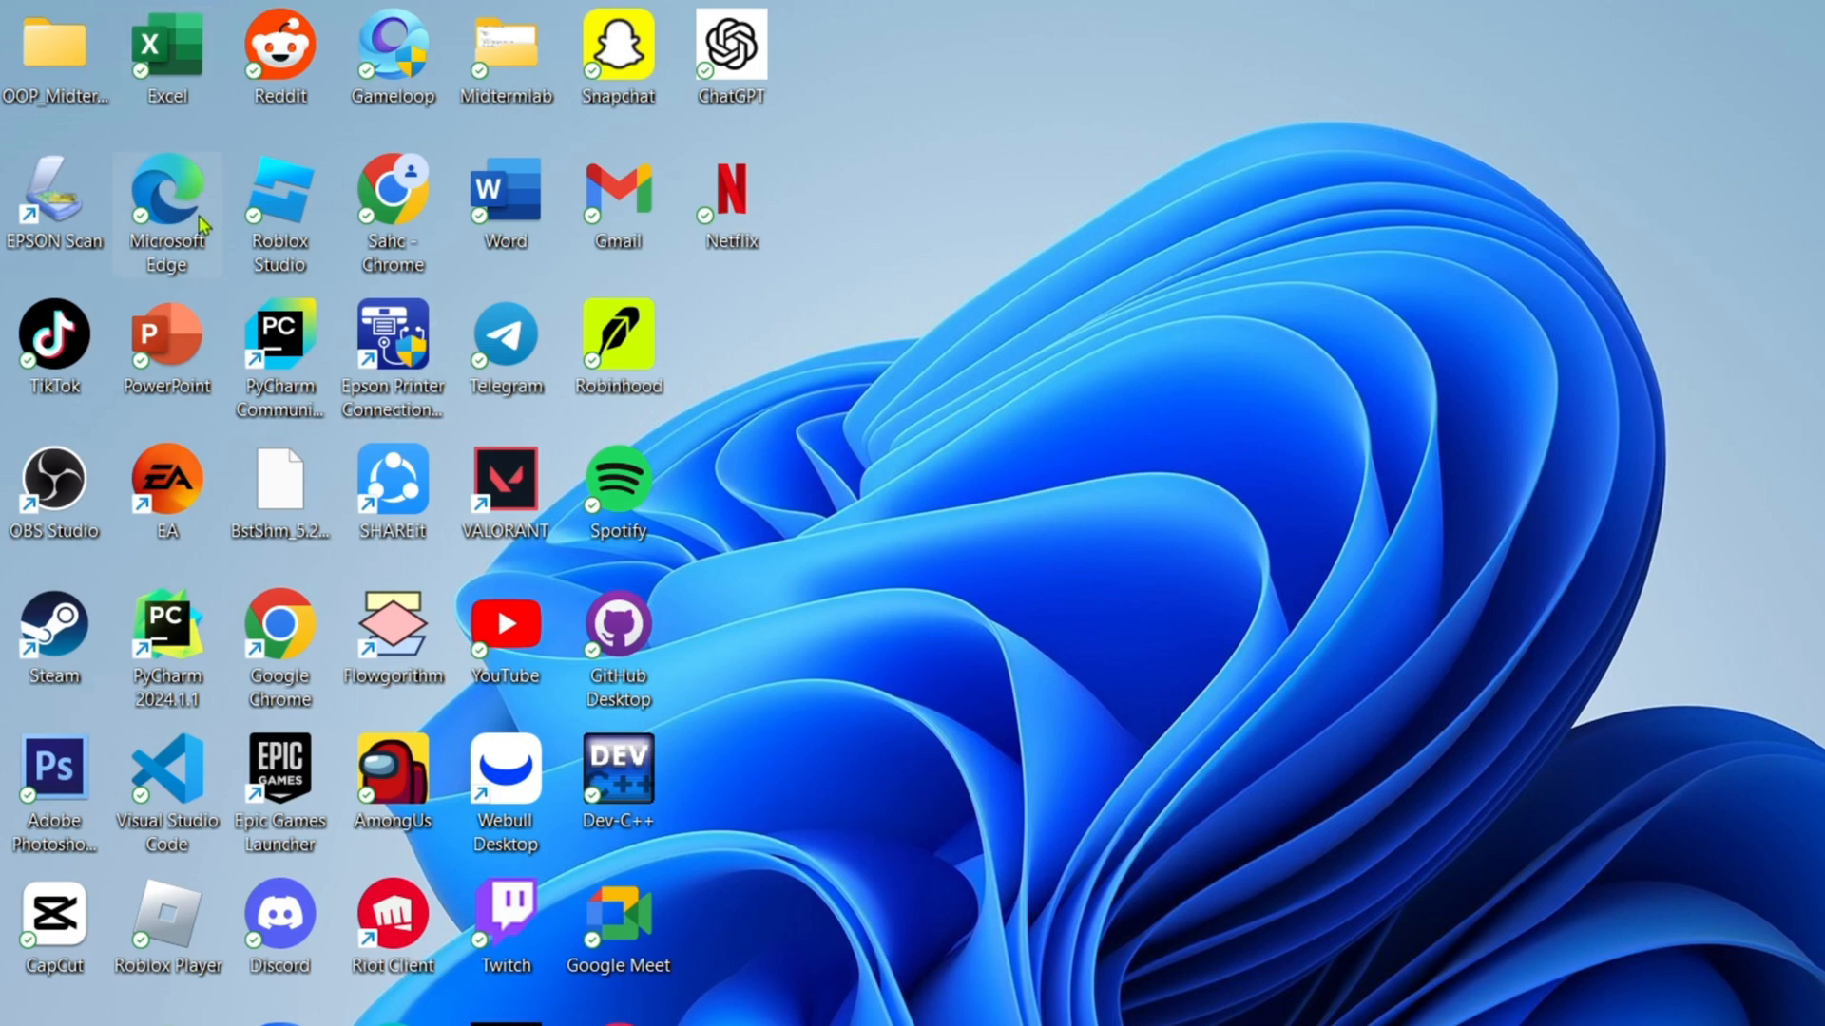
double_click(167, 203)
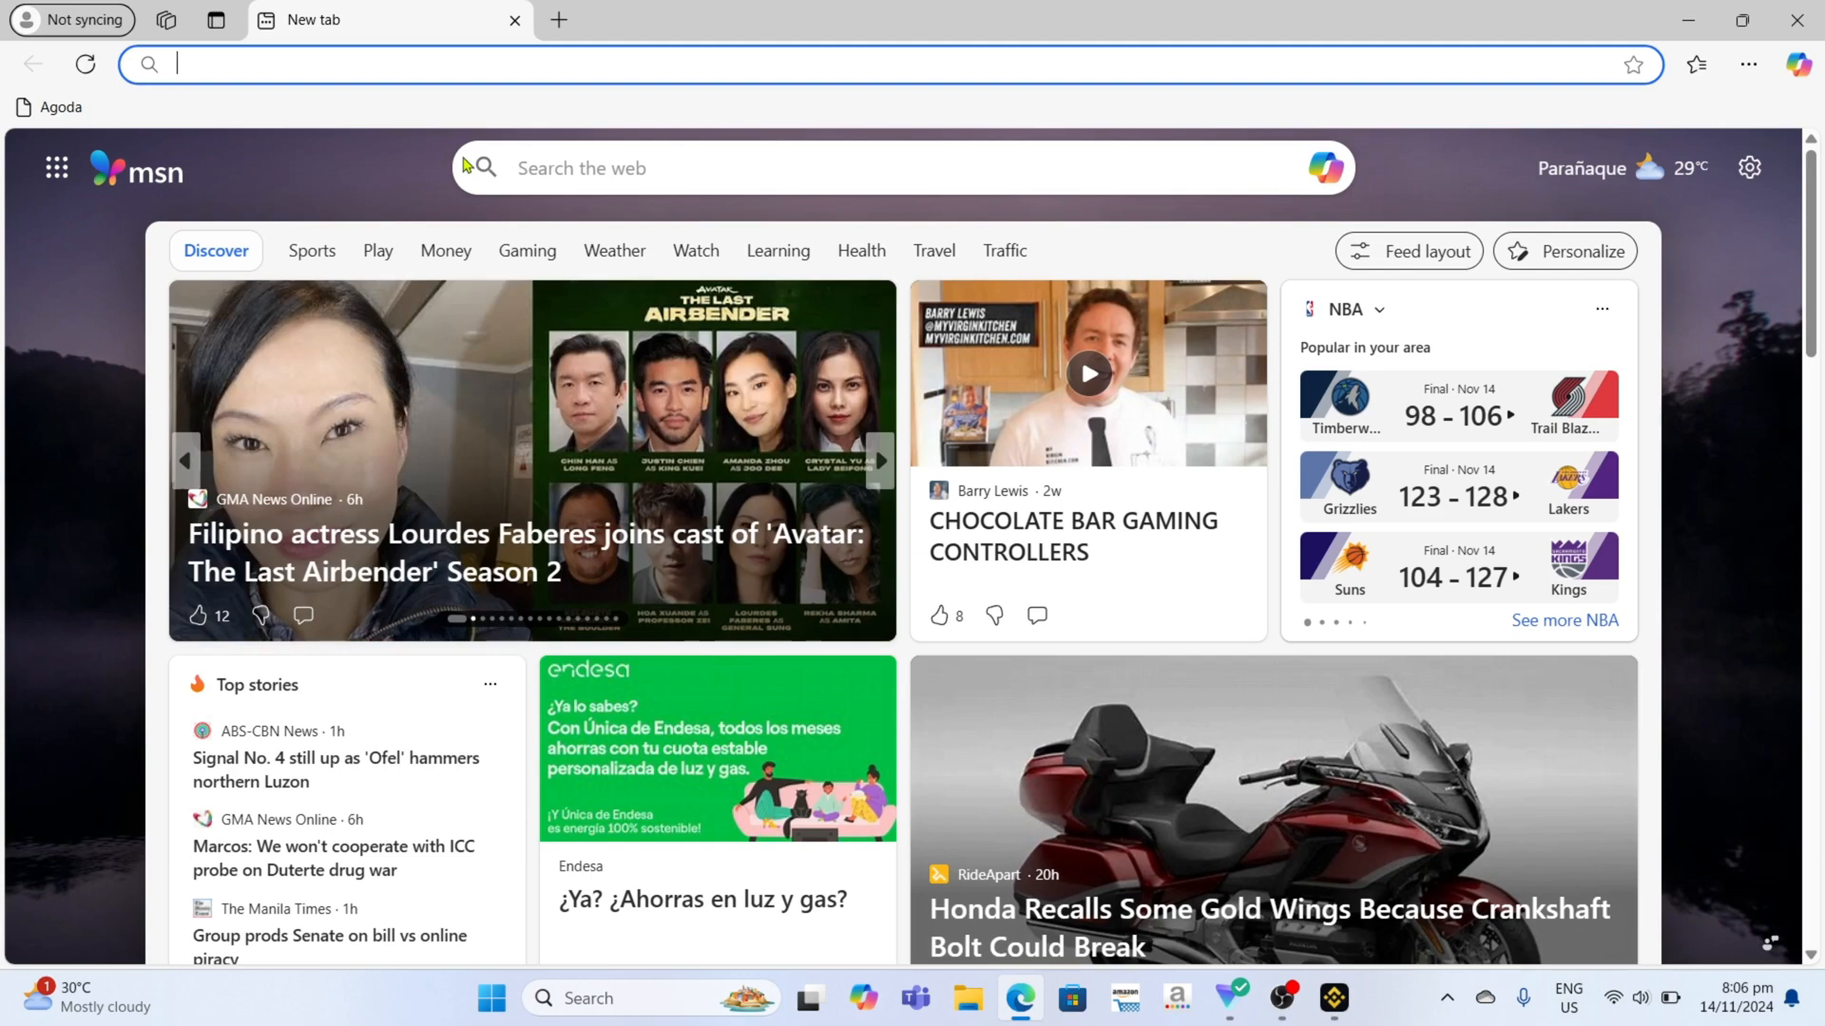
mouse_move(778, 10)
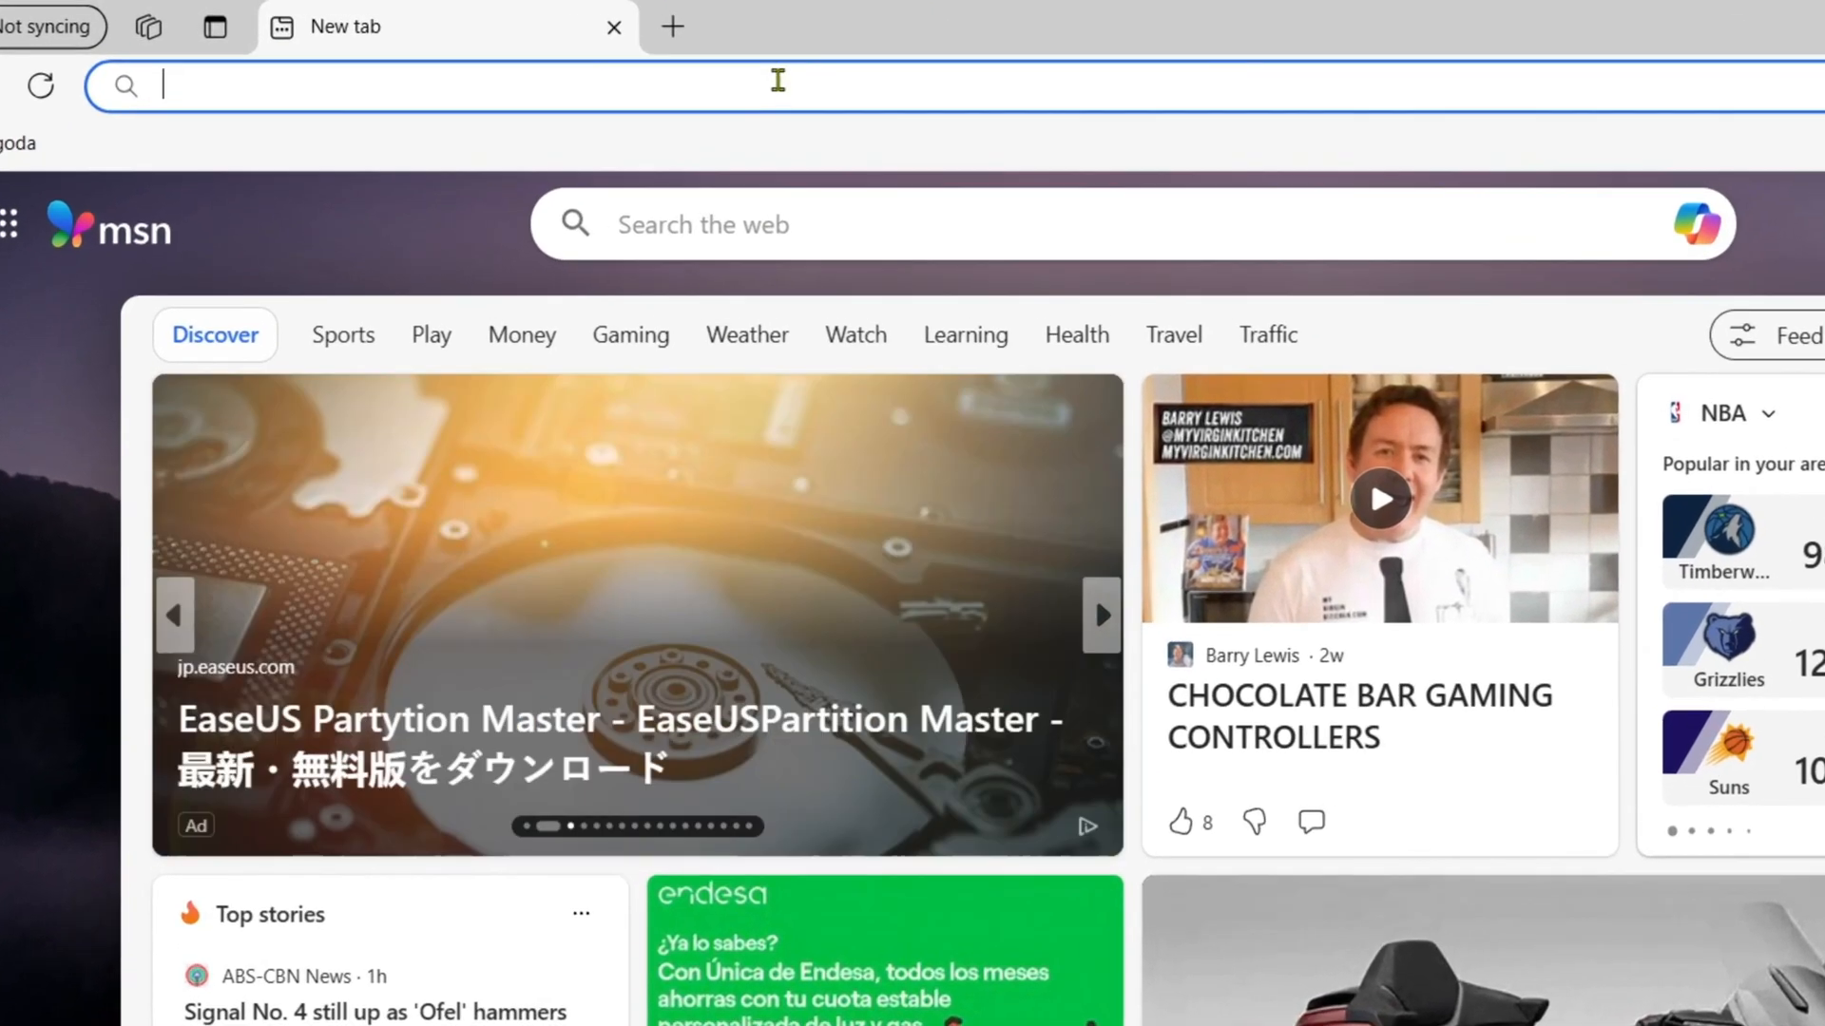
text(etrade.com)
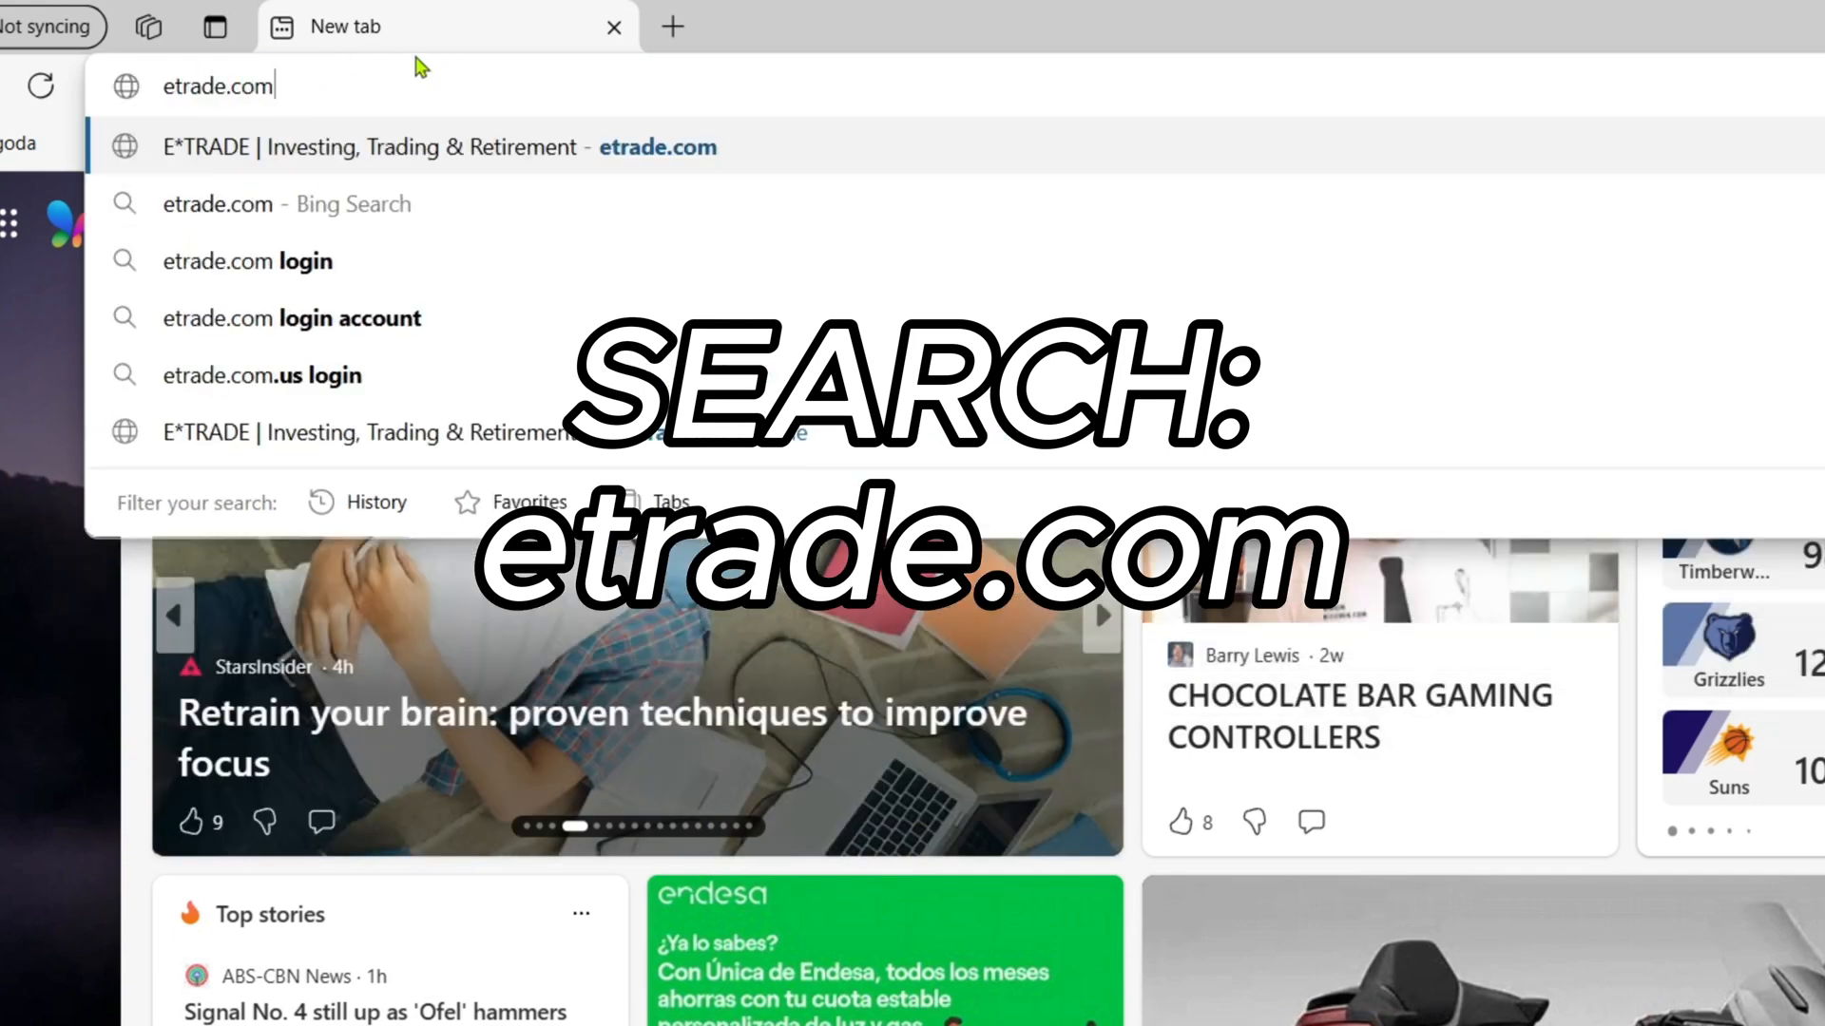
click(371, 146)
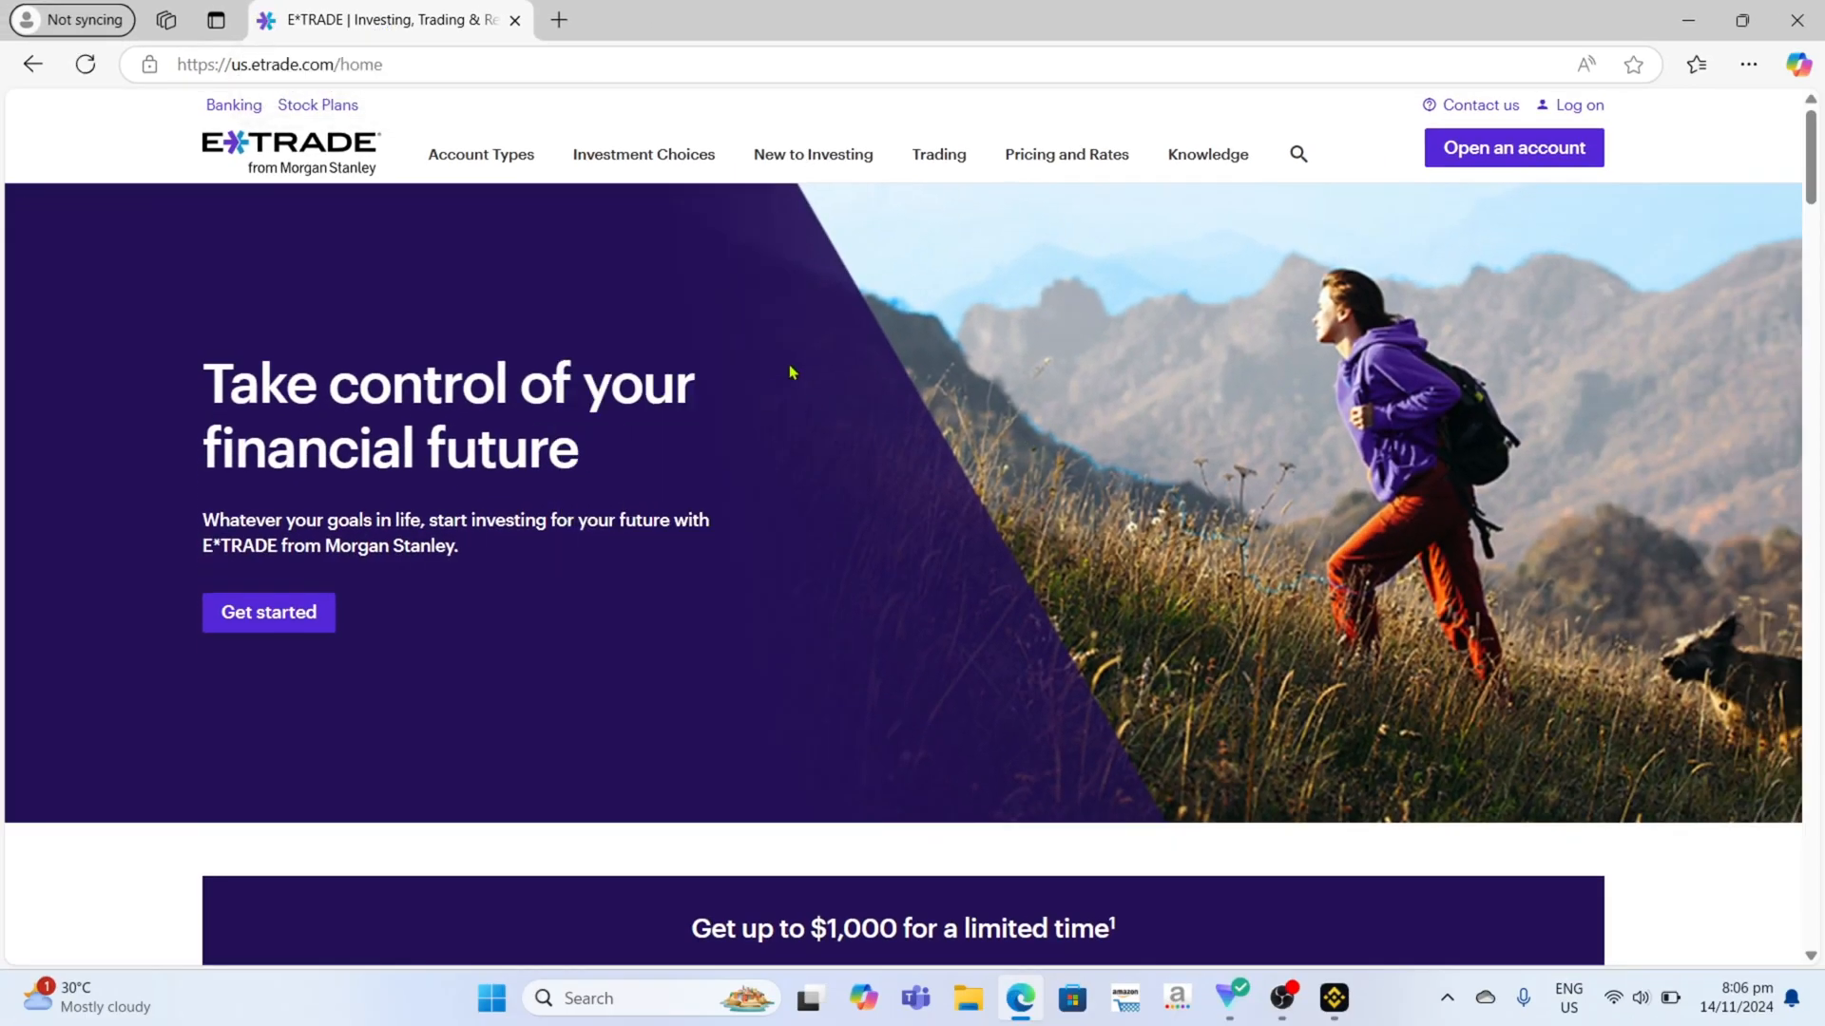
mouse_move(1315, 296)
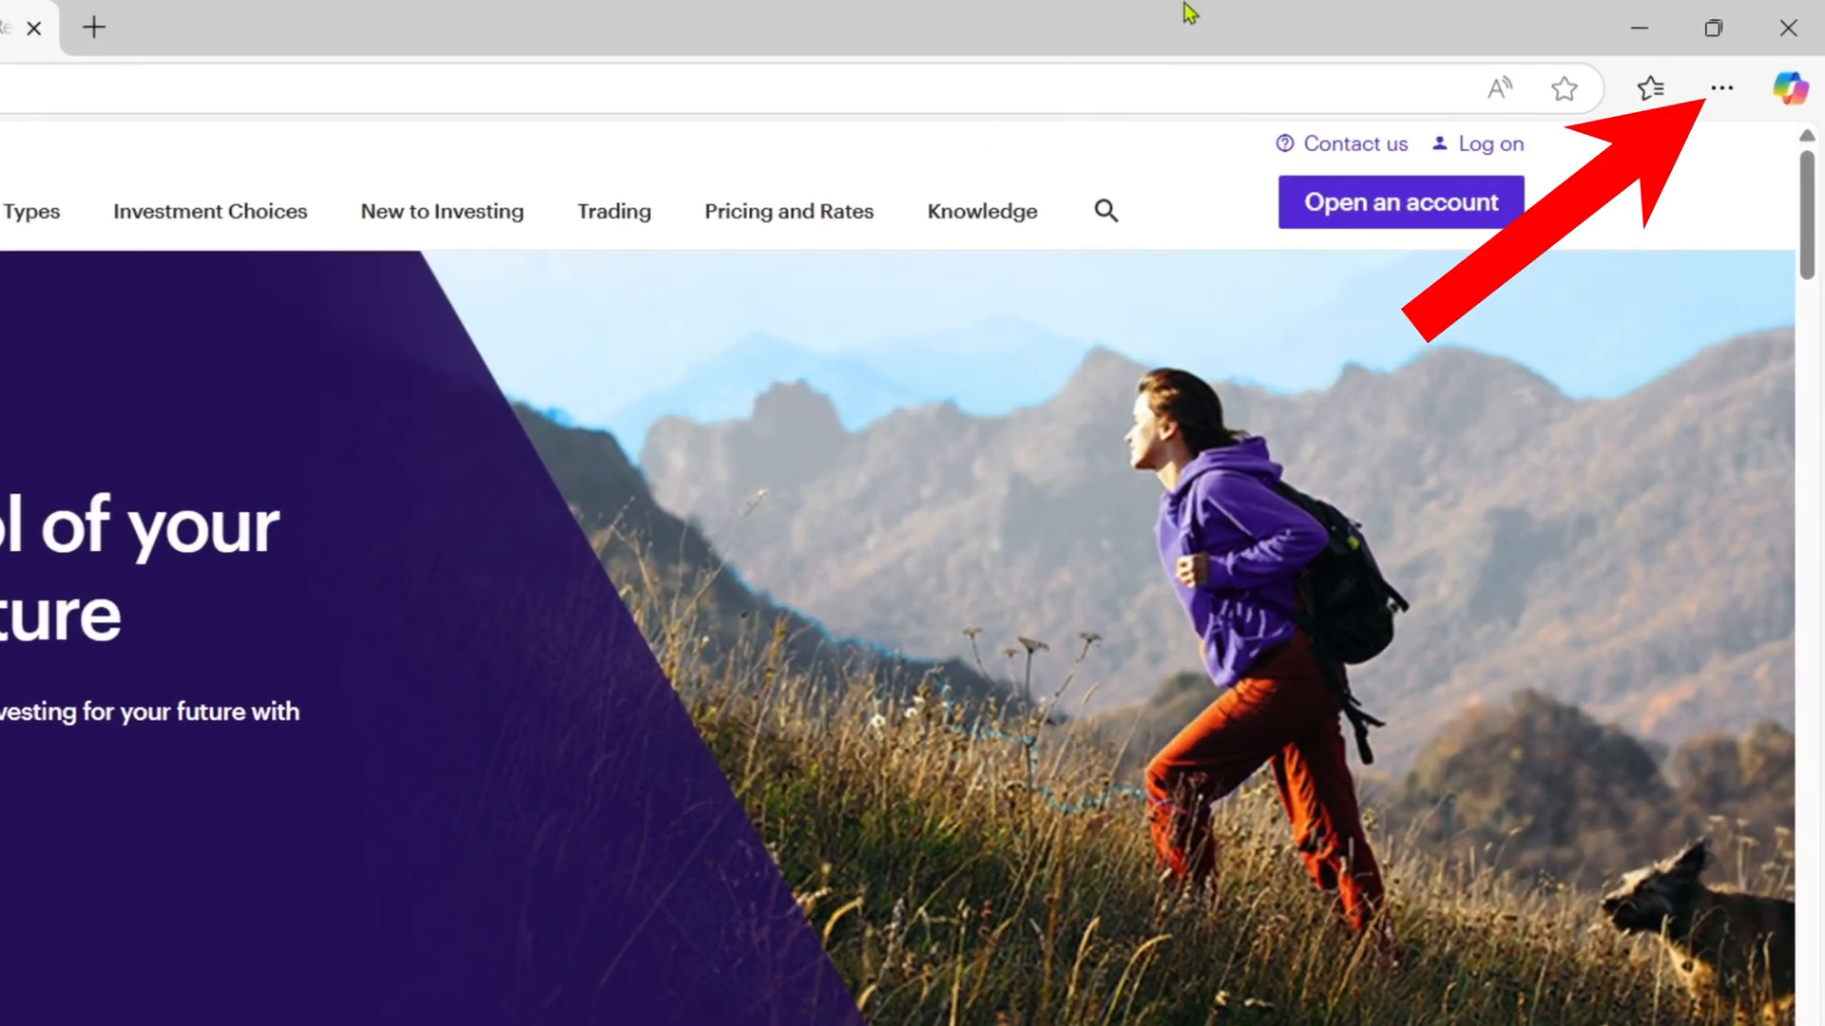
Start Apps > Install this site as an app from the Edge menu, naming the app E*TRADE.
click(1722, 89)
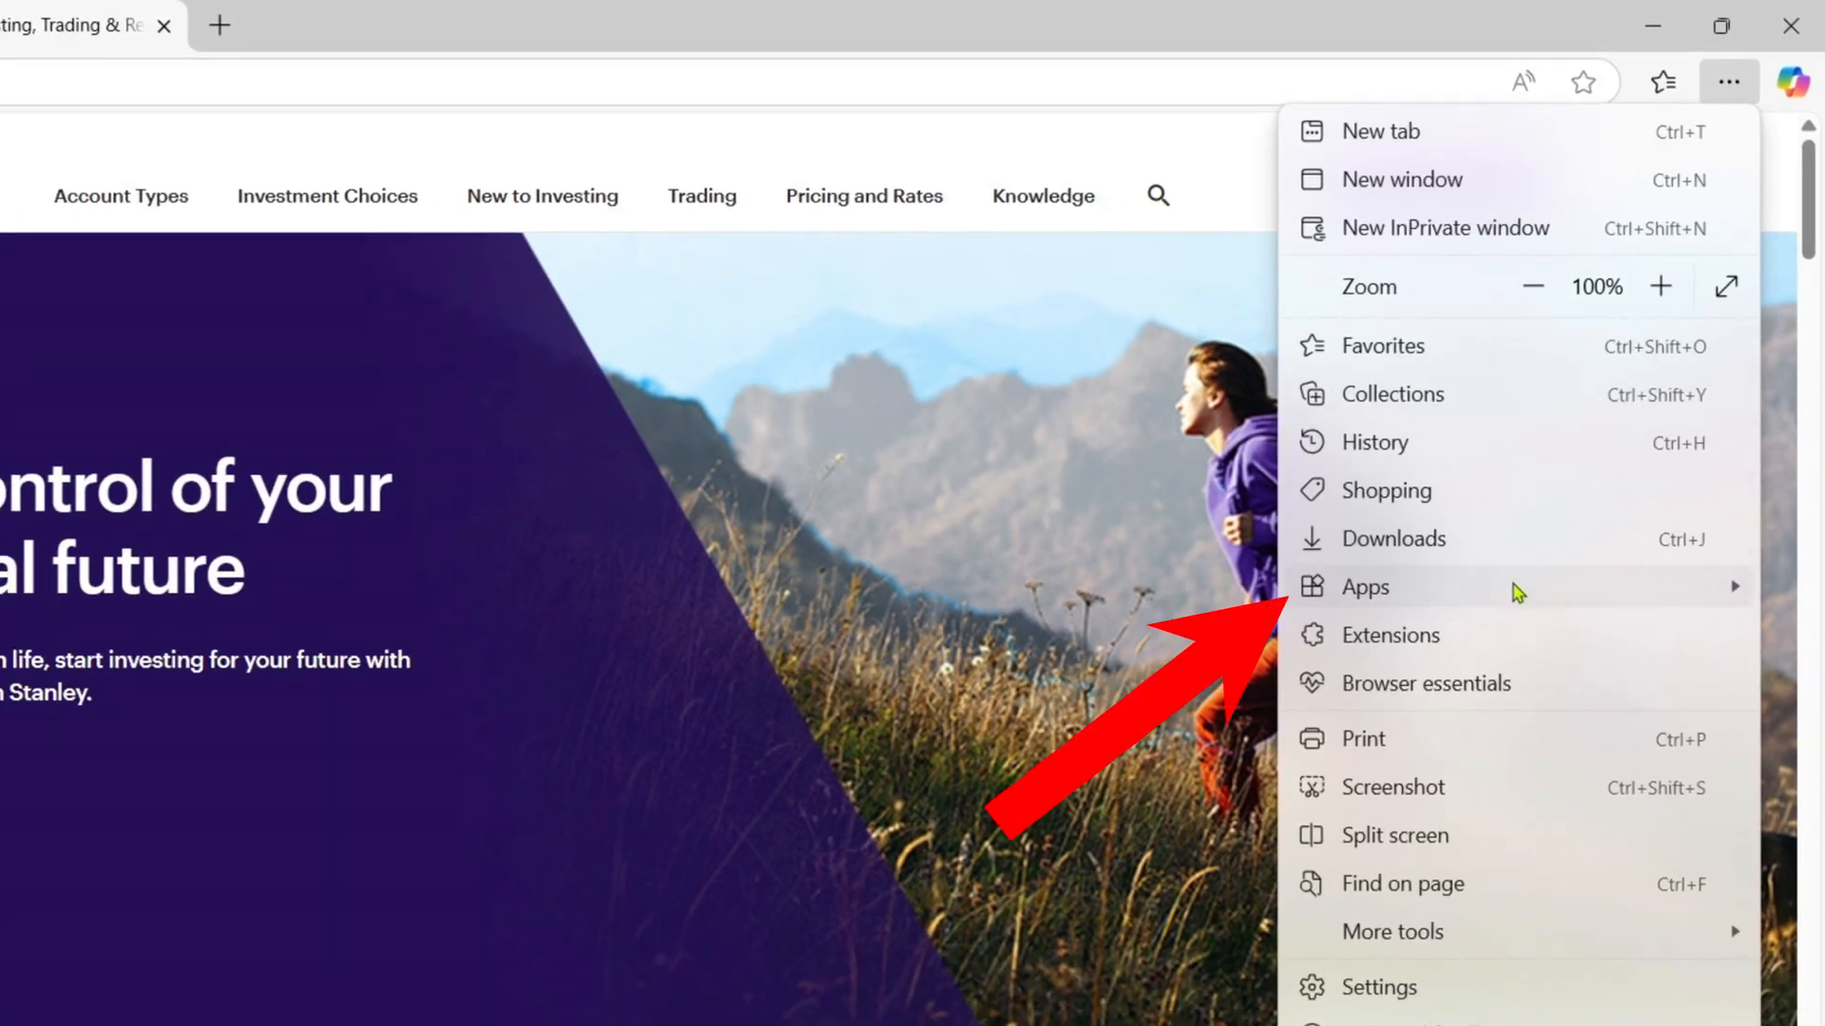
click(1365, 587)
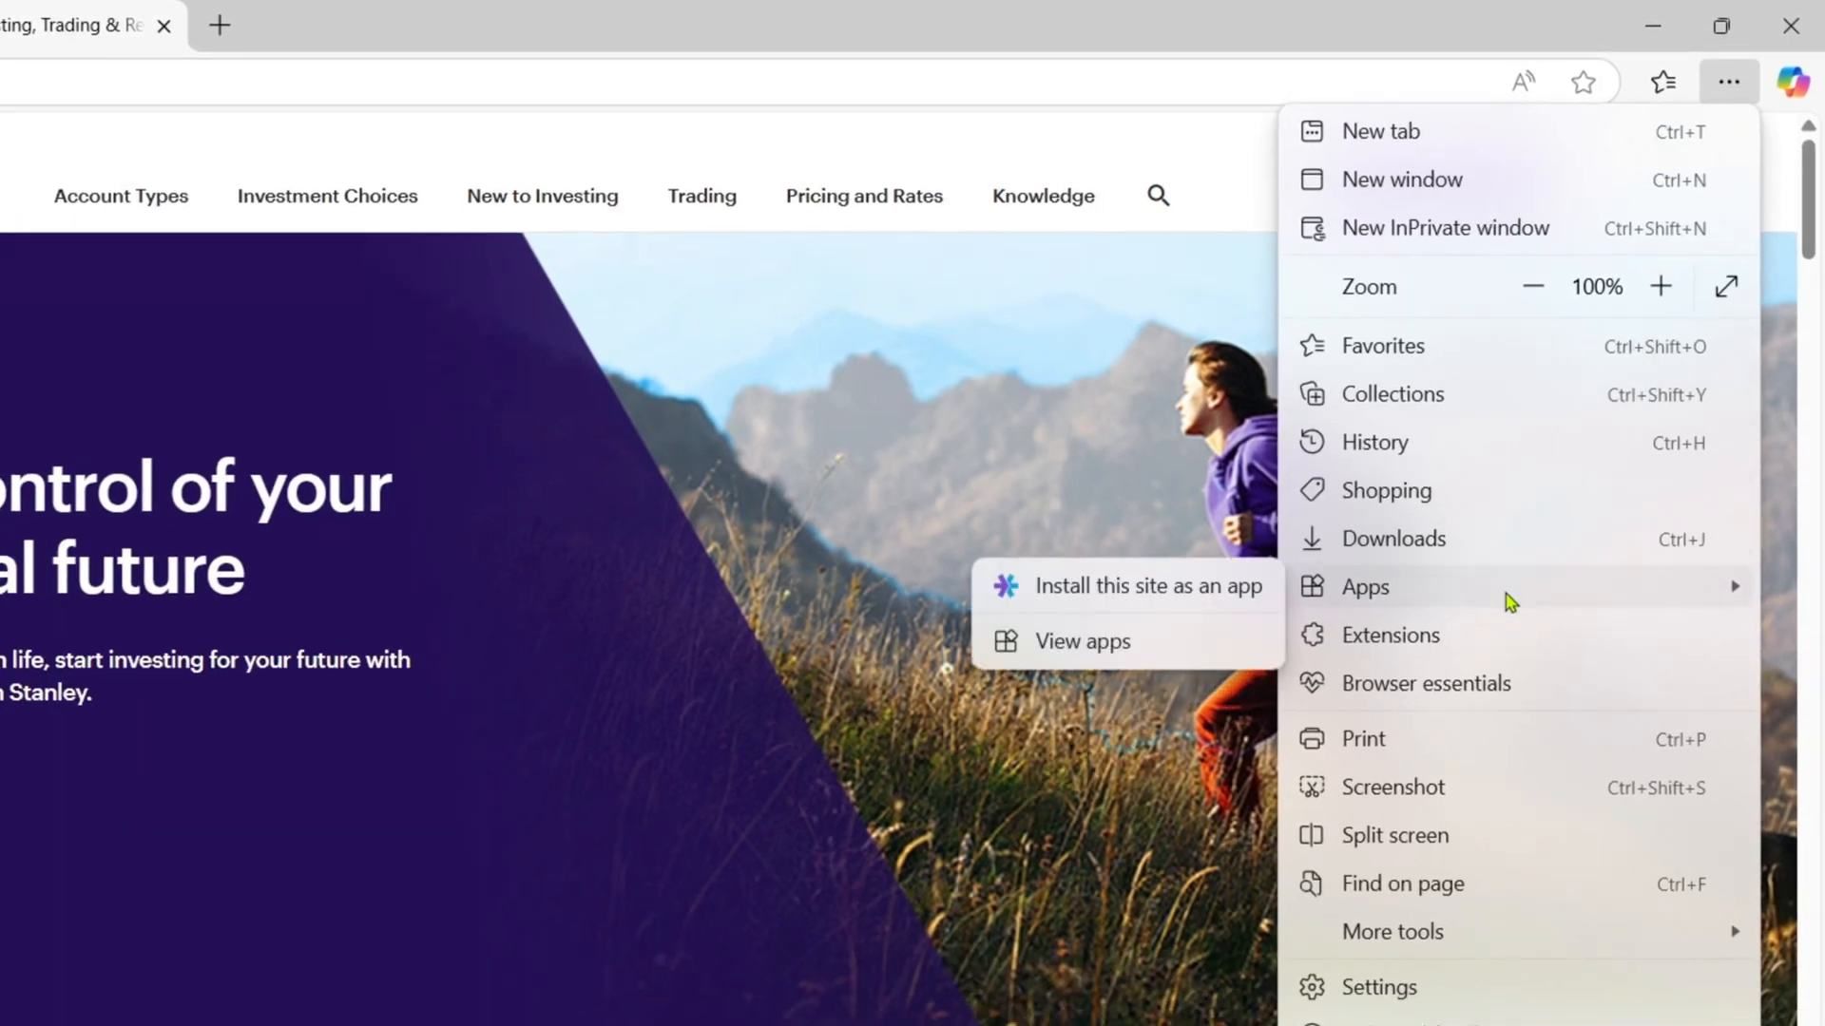
mouse_move(1115, 602)
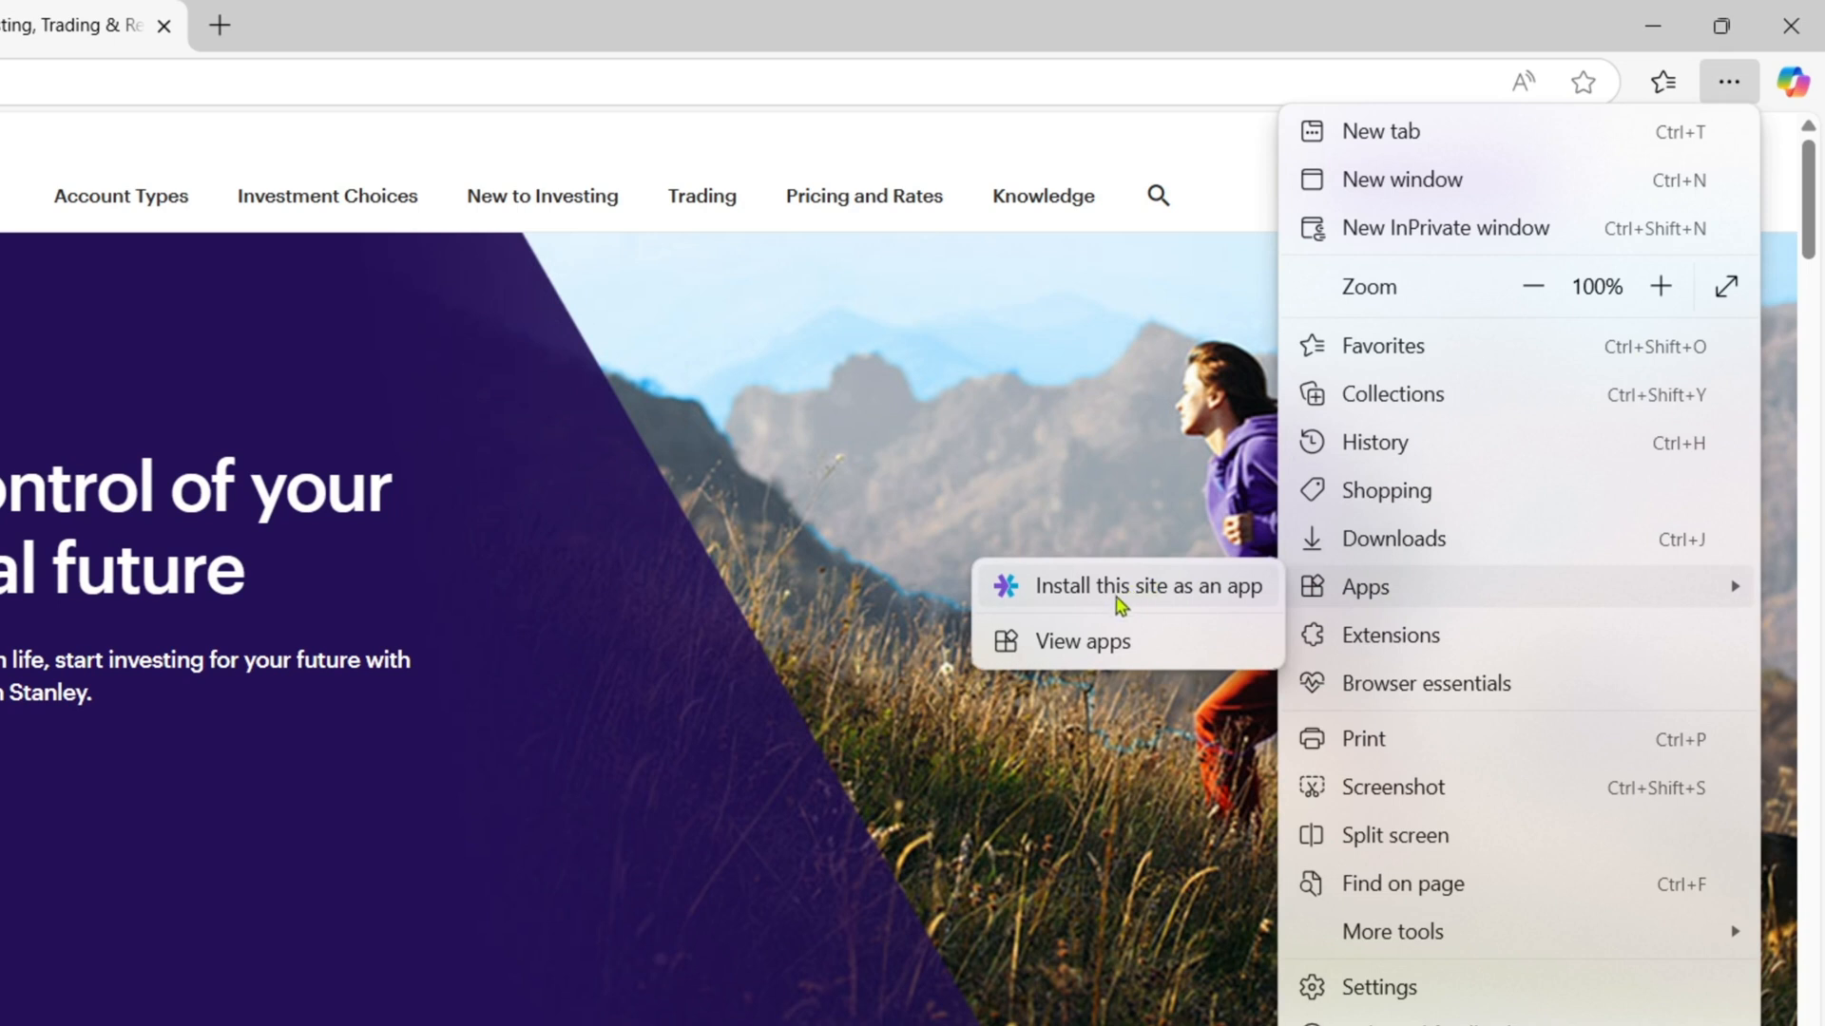
mouse_move(1169, 600)
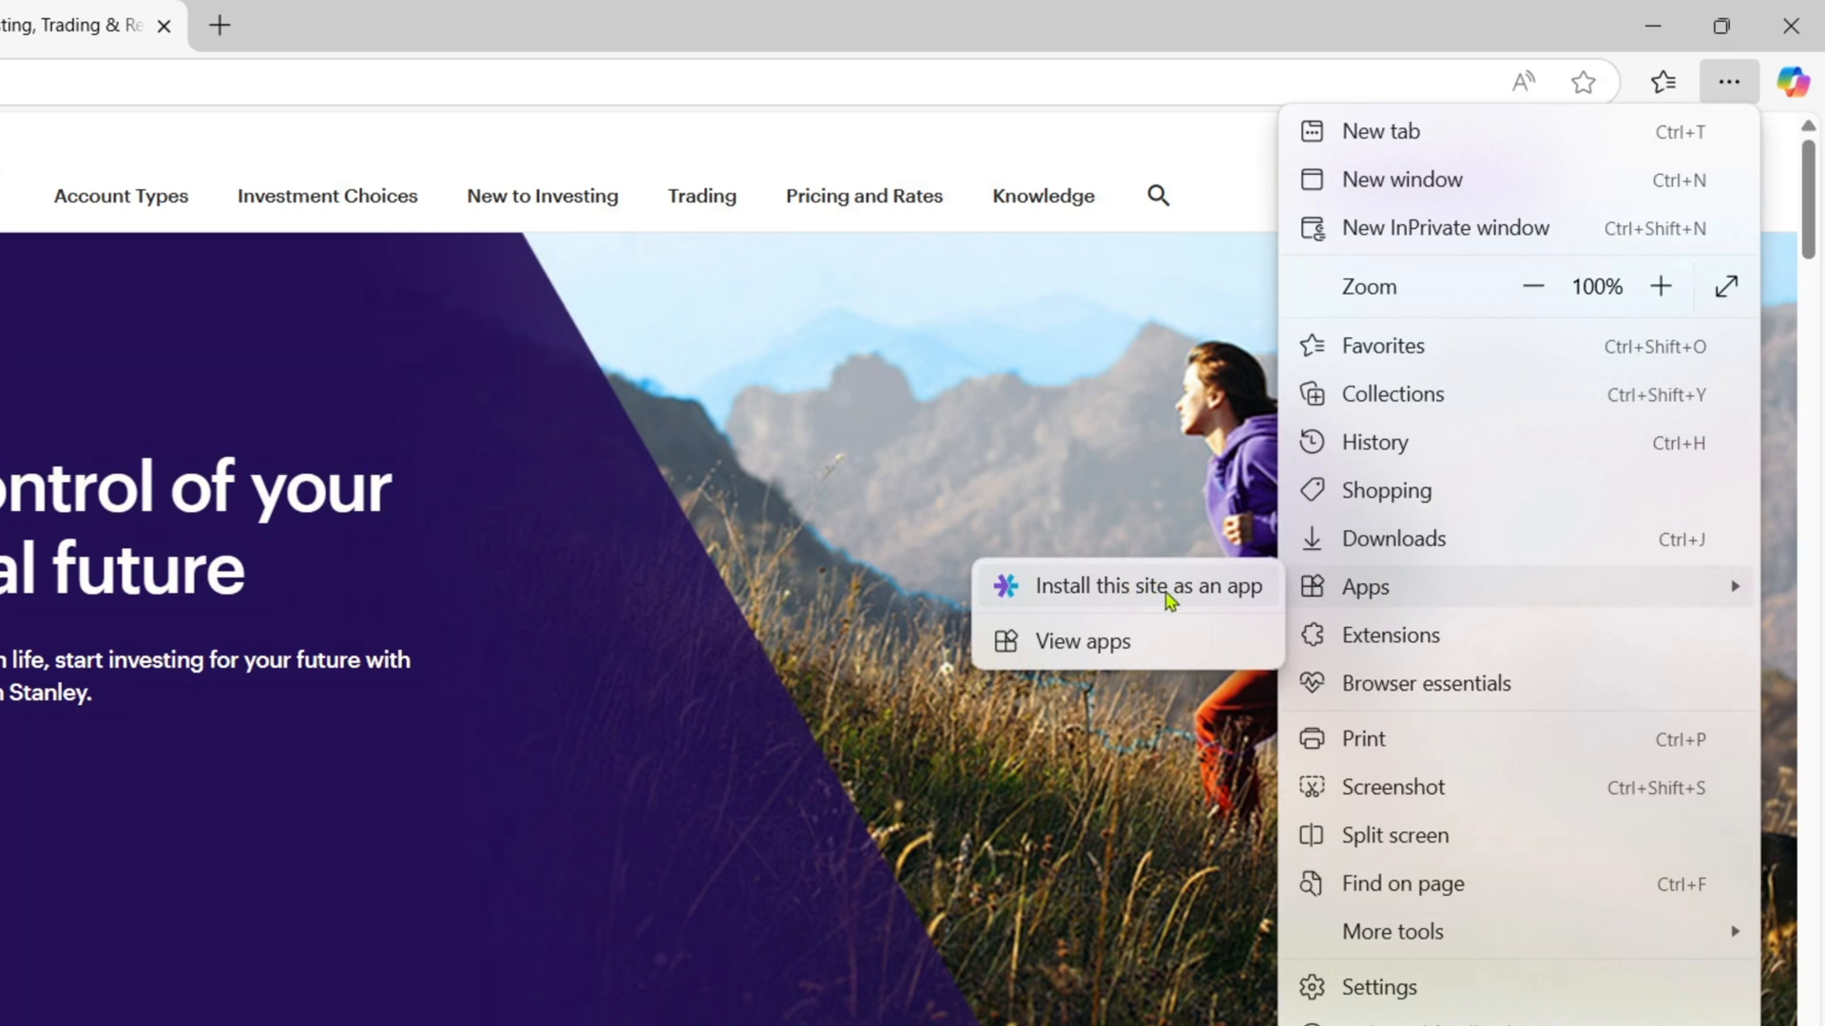
click(1146, 585)
text(E*)
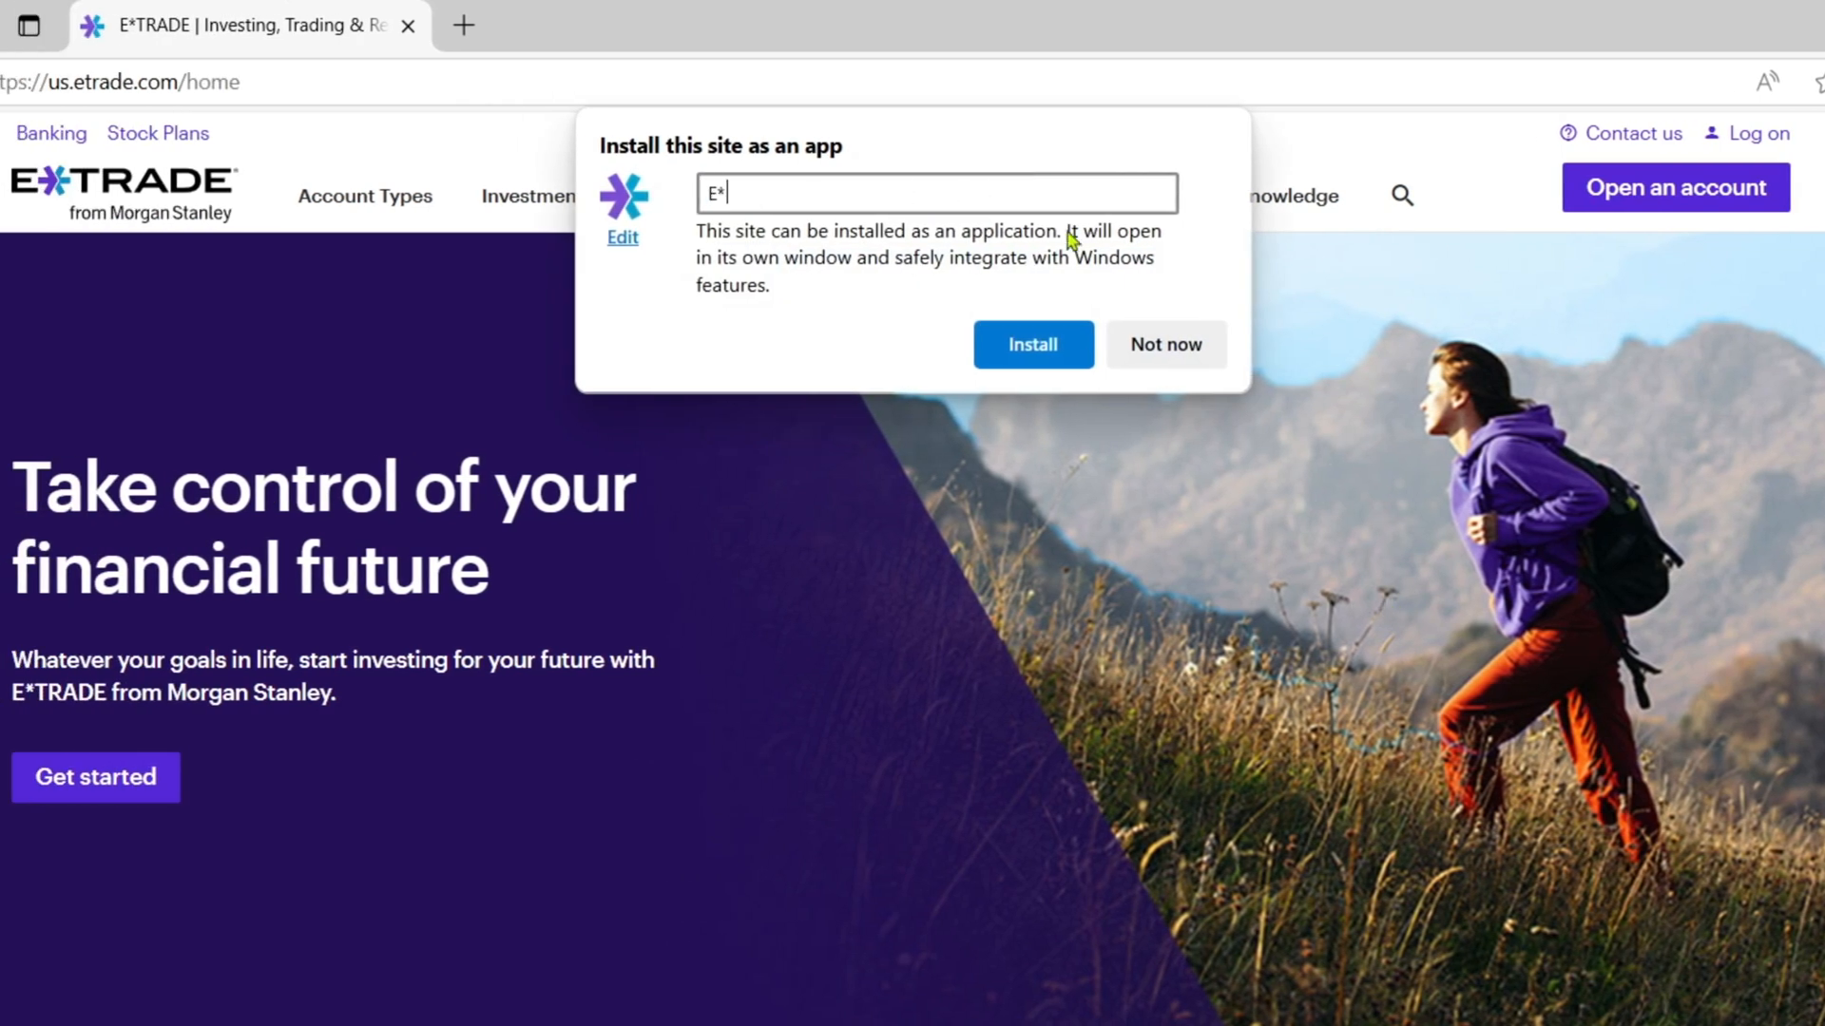
text(TRADE)
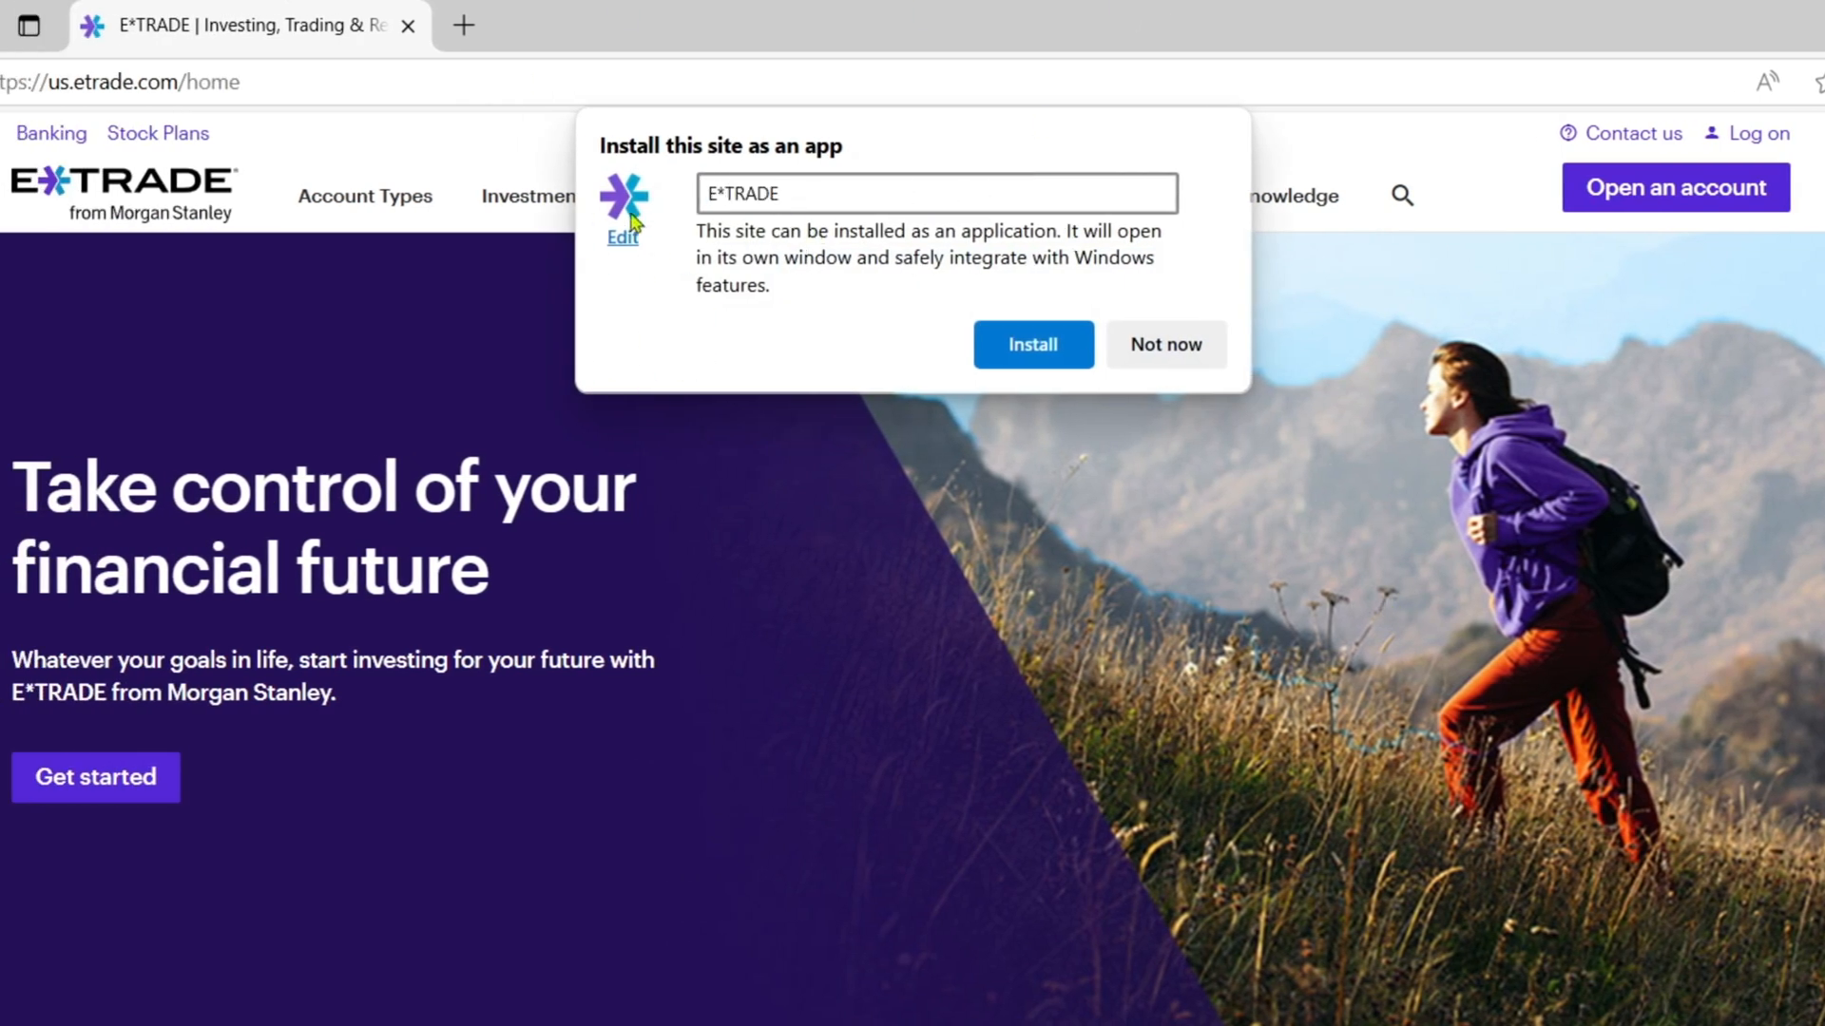
mouse_move(935, 256)
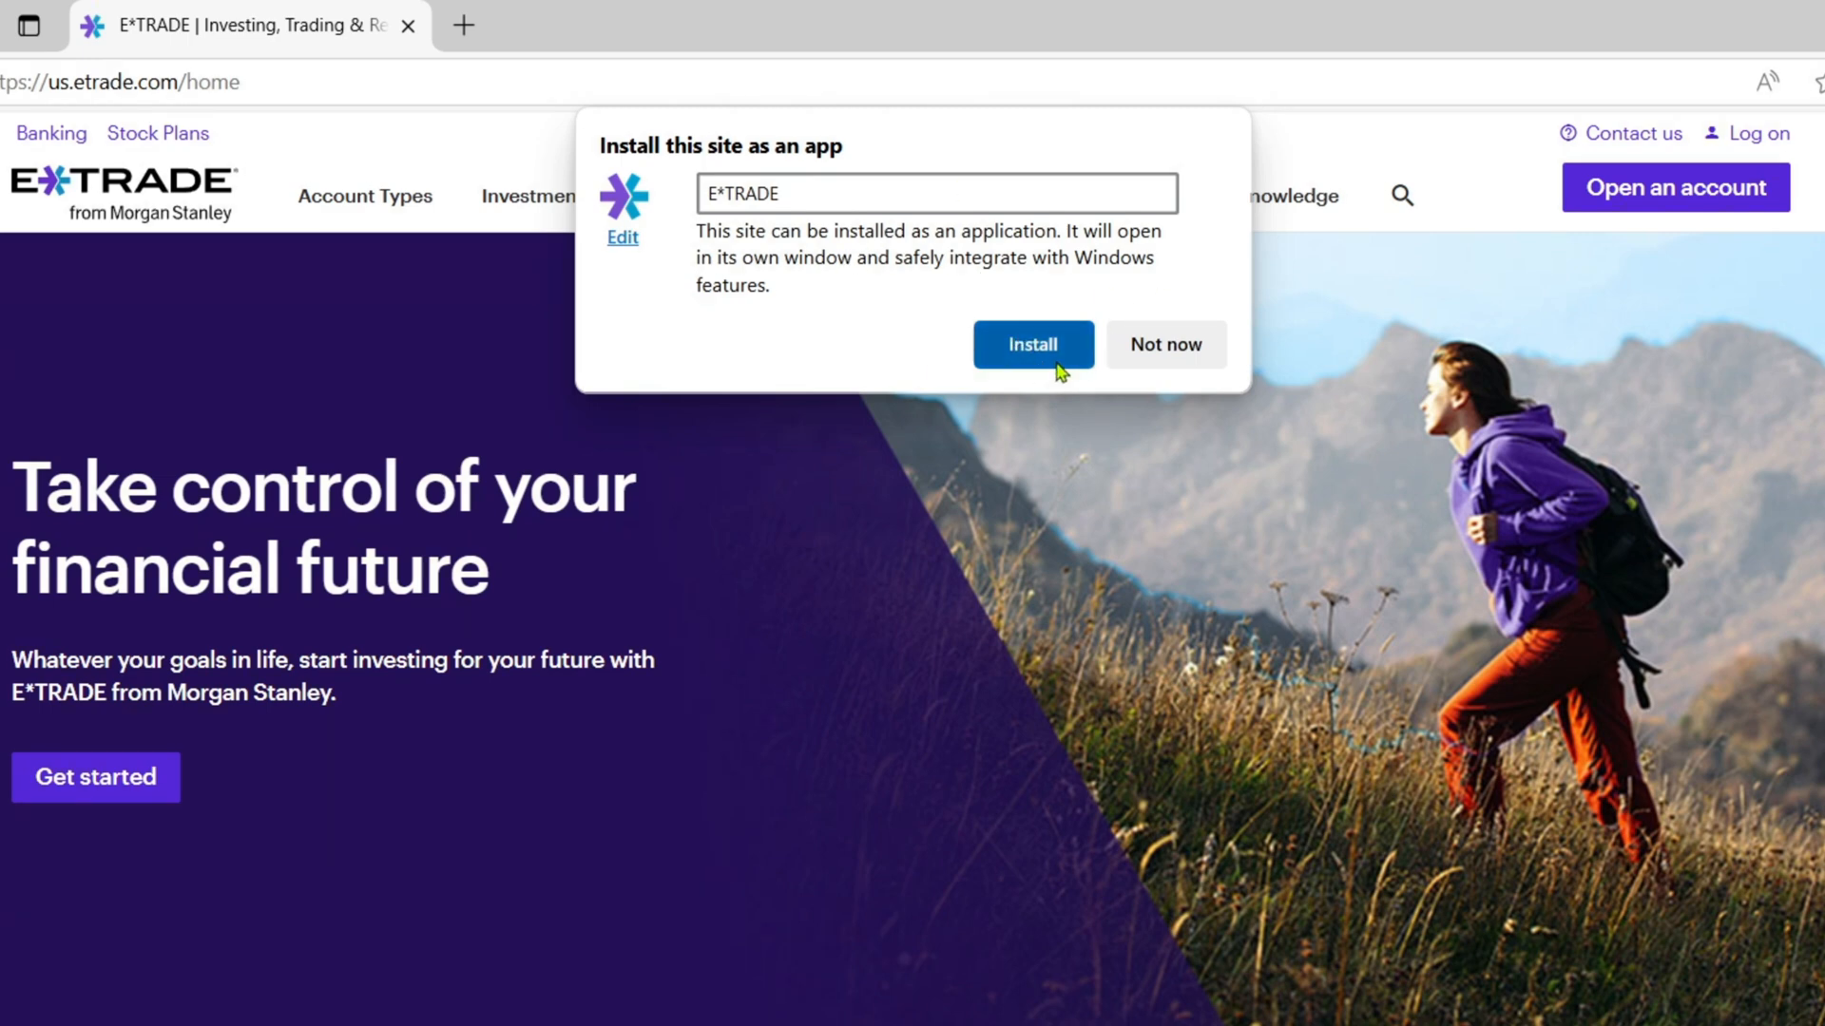
Confirm the install, dismiss the App installed notice and close the E*TRADE app window.
click(1030, 344)
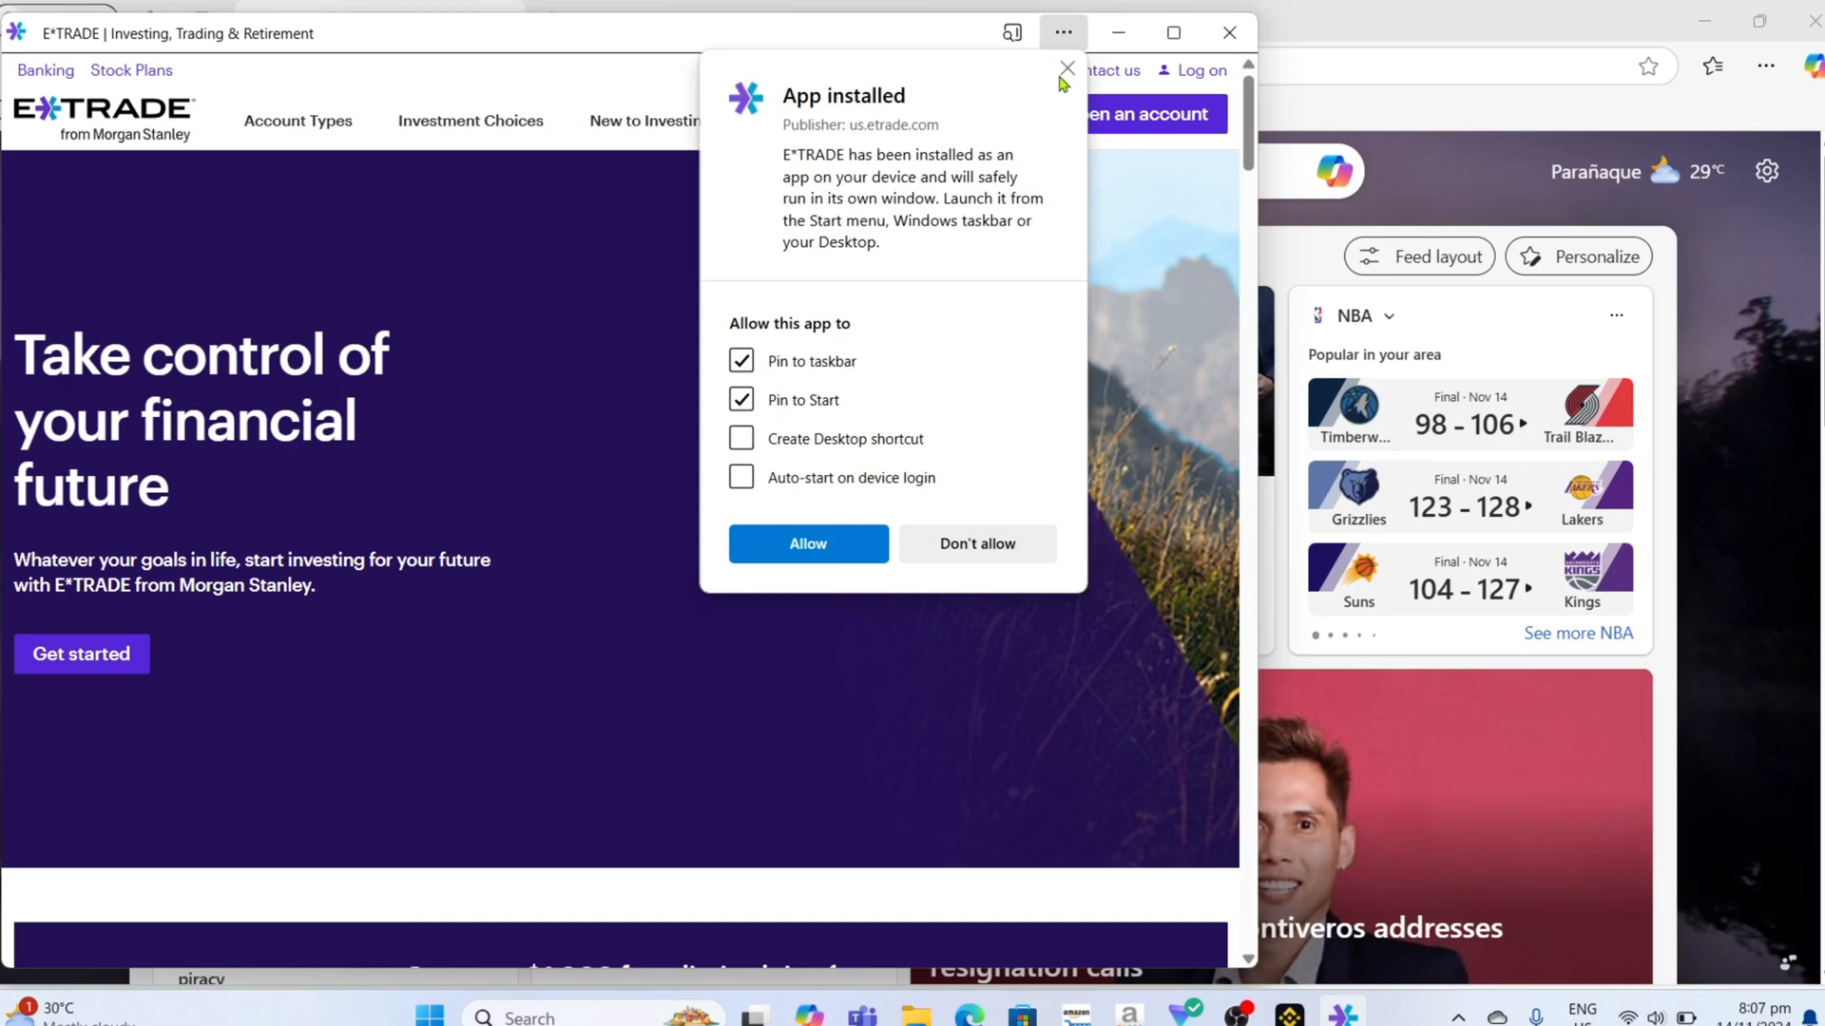
click(1063, 70)
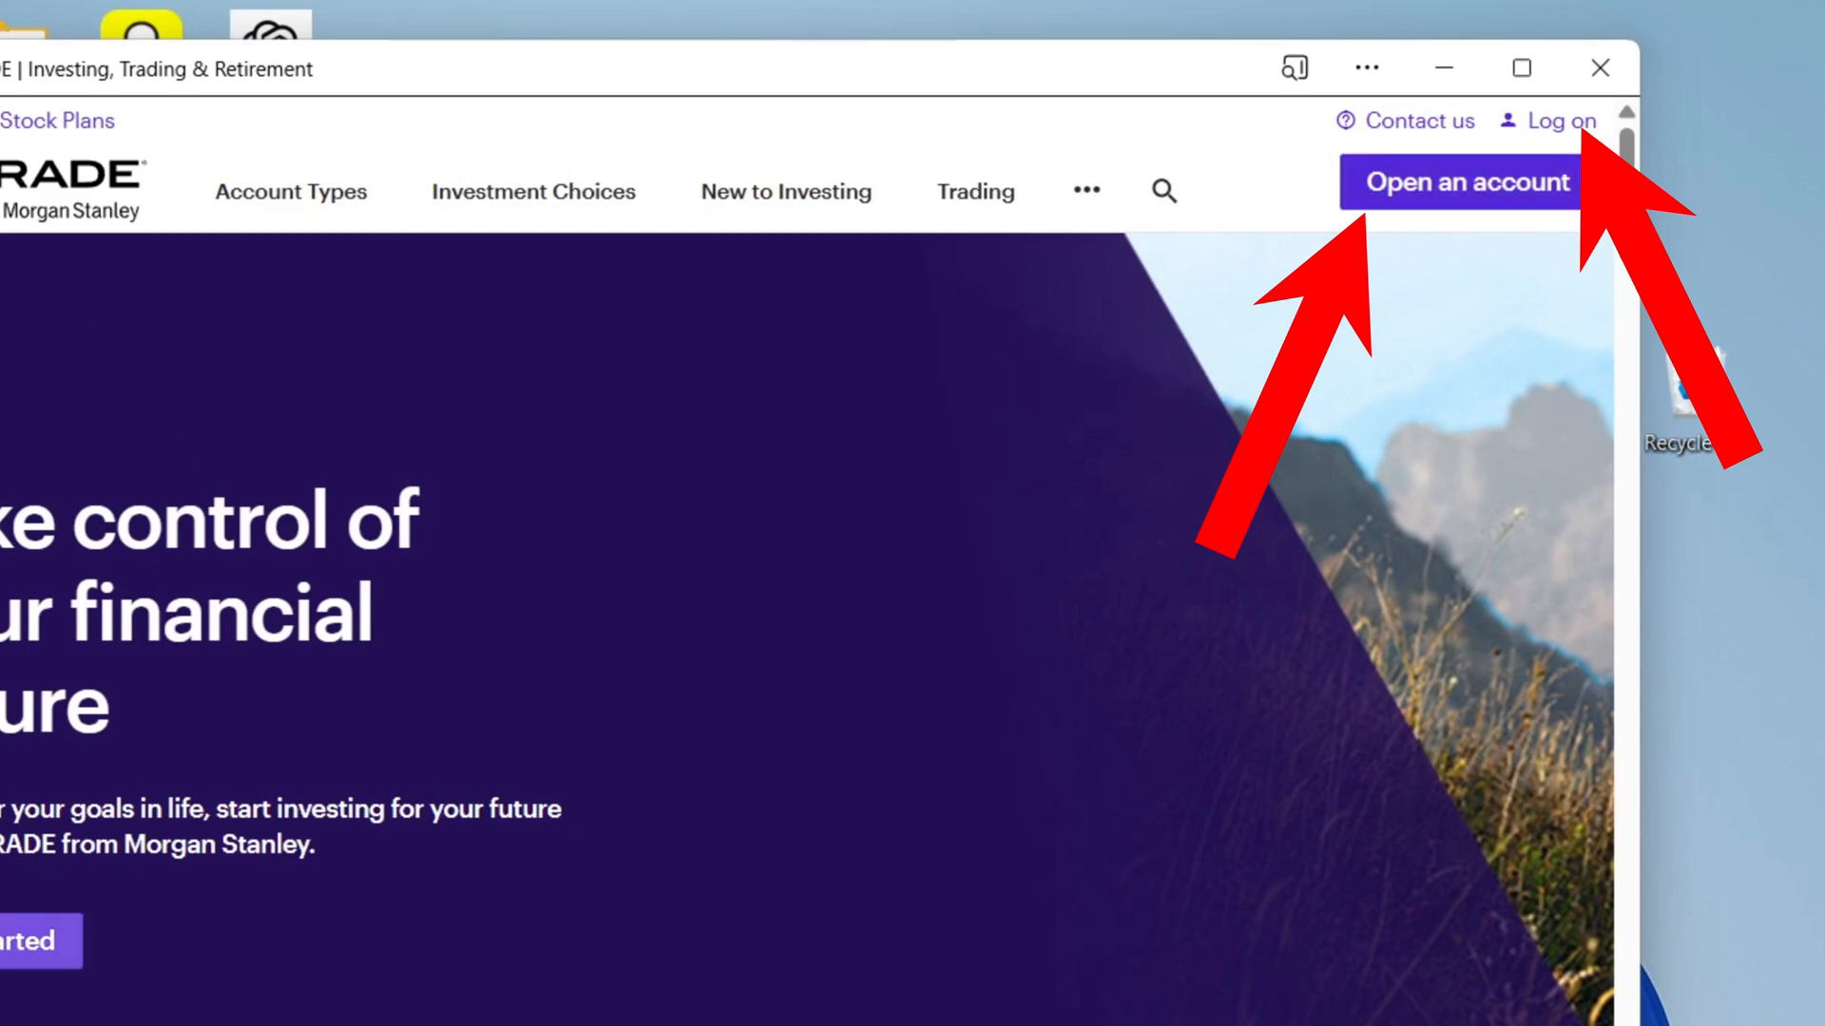
mouse_move(1596, 116)
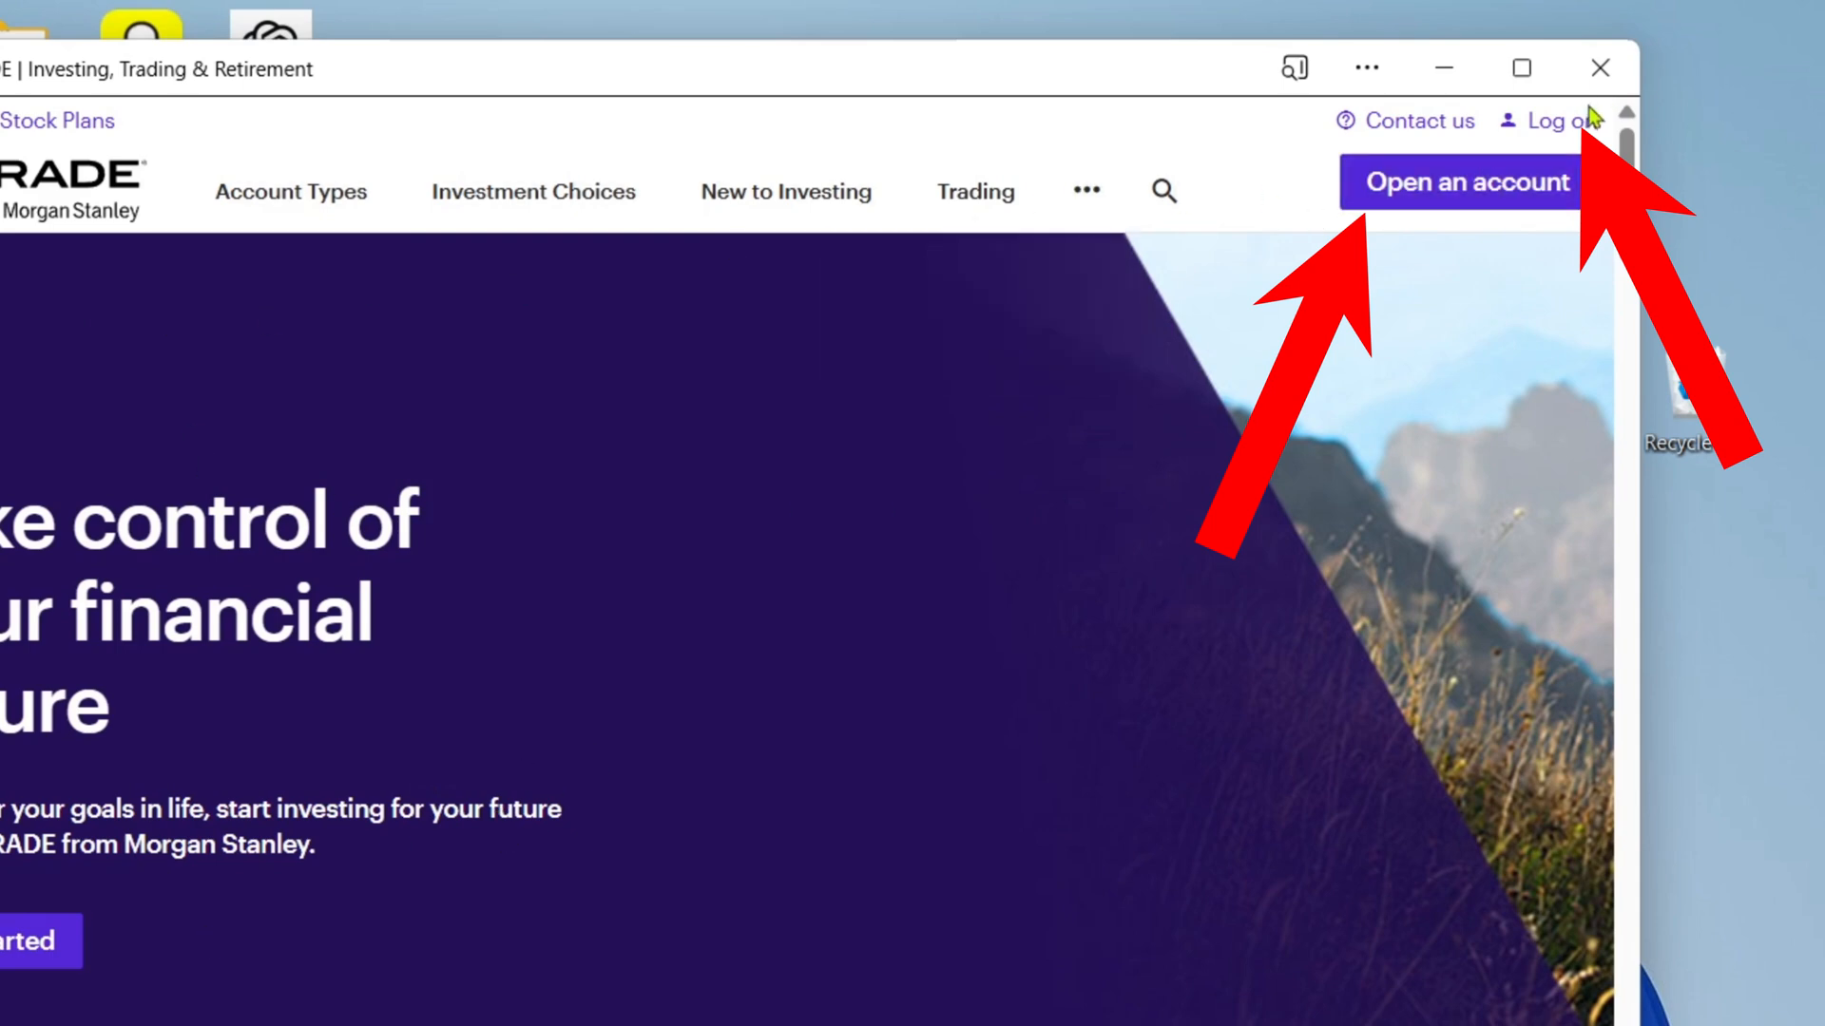
click(1601, 67)
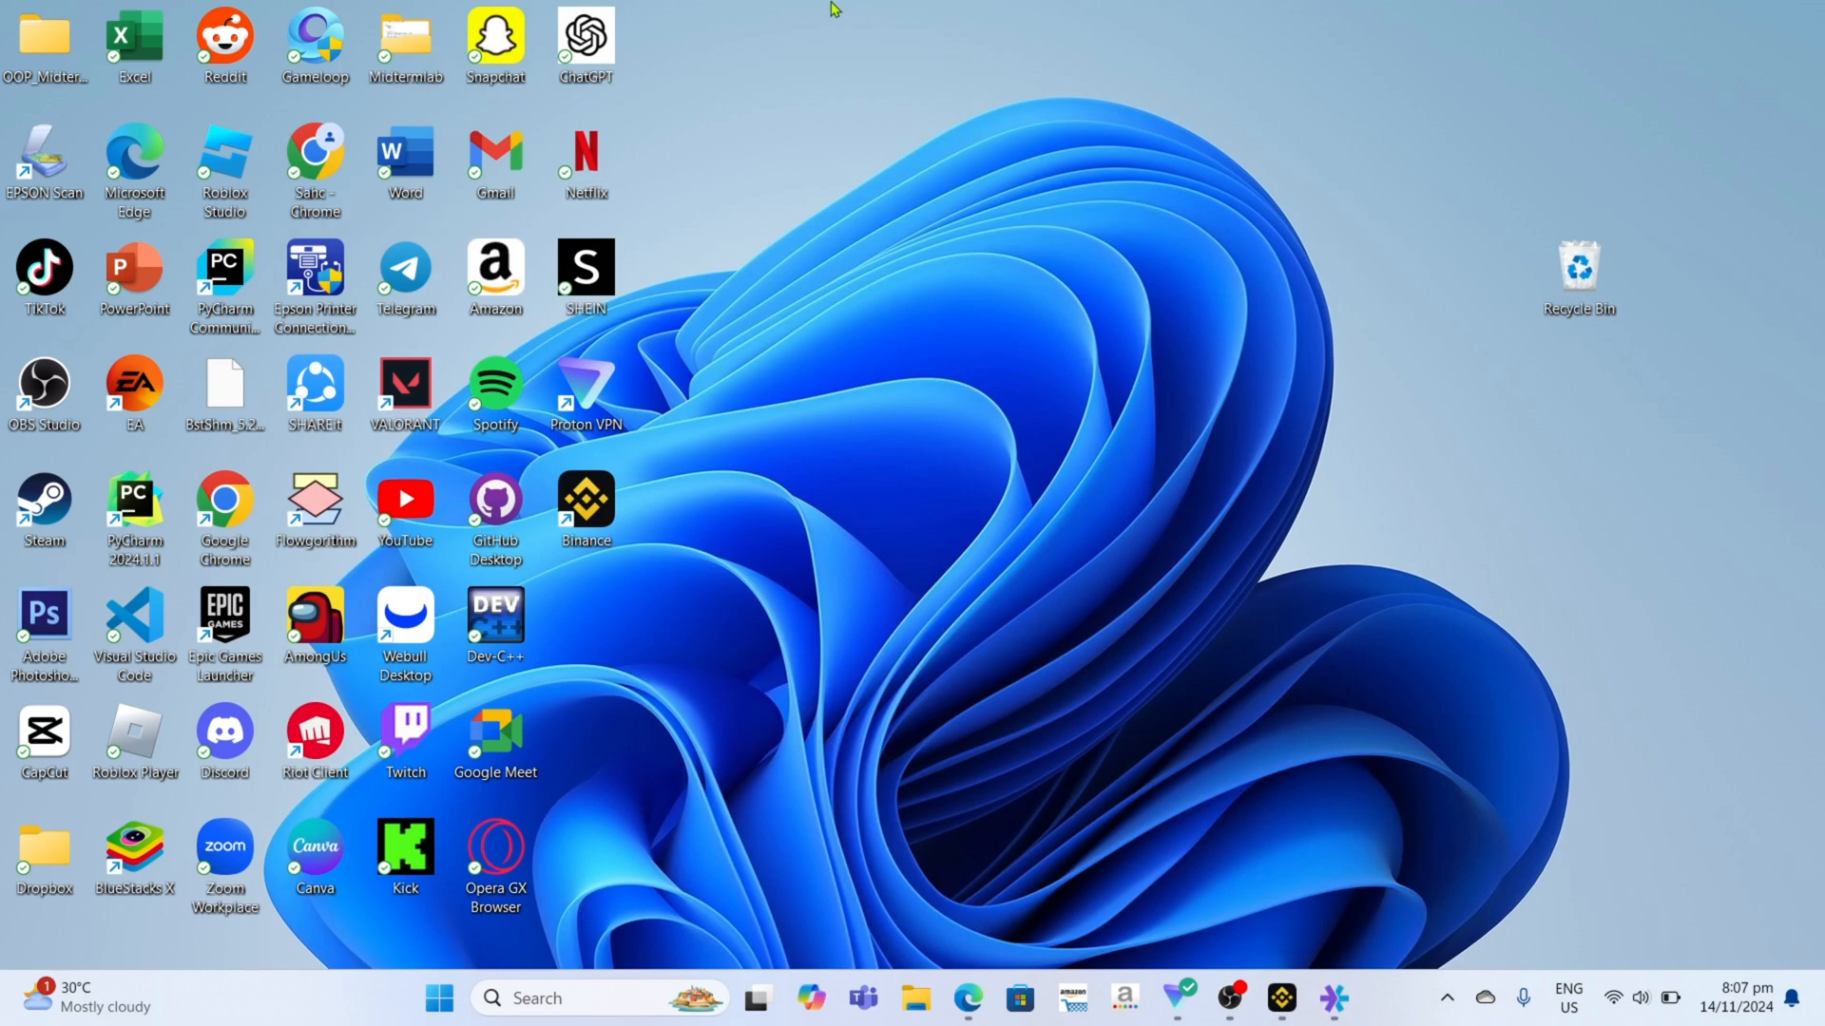
mouse_move(802, 384)
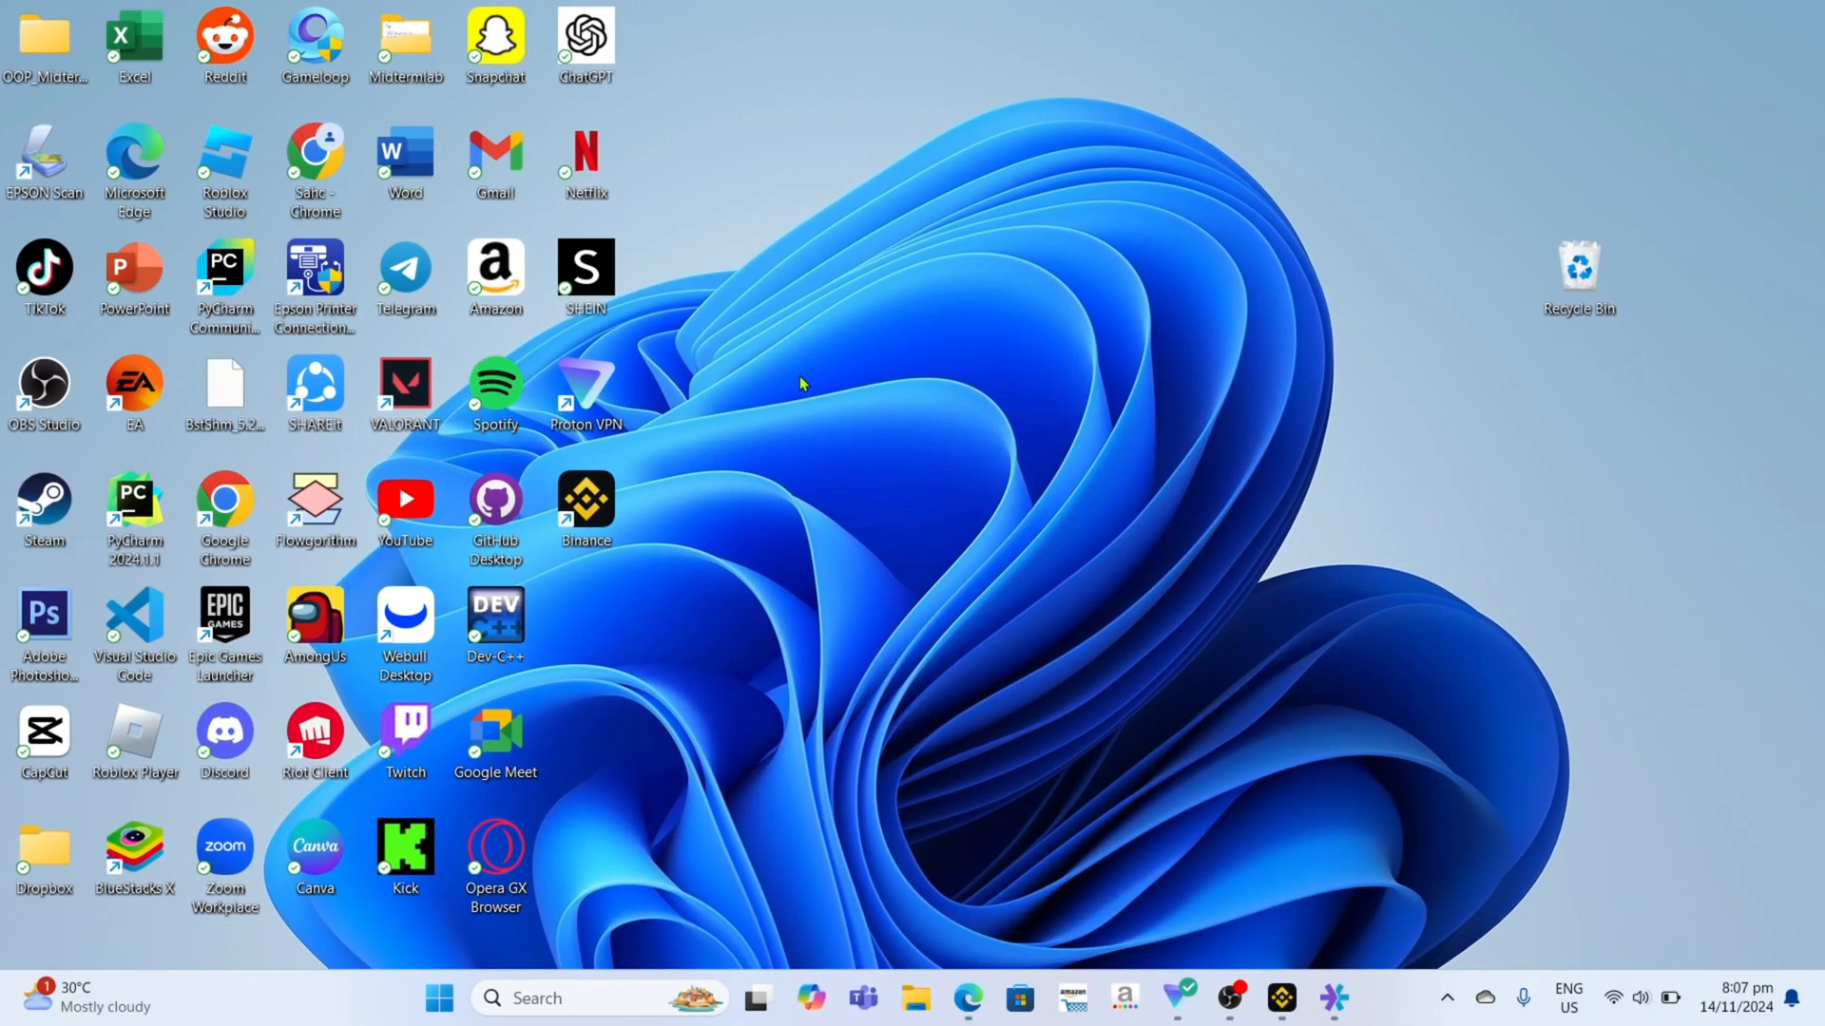
Reopen the E*TRADE app from the taskbar and show its App settings page.
click(1332, 997)
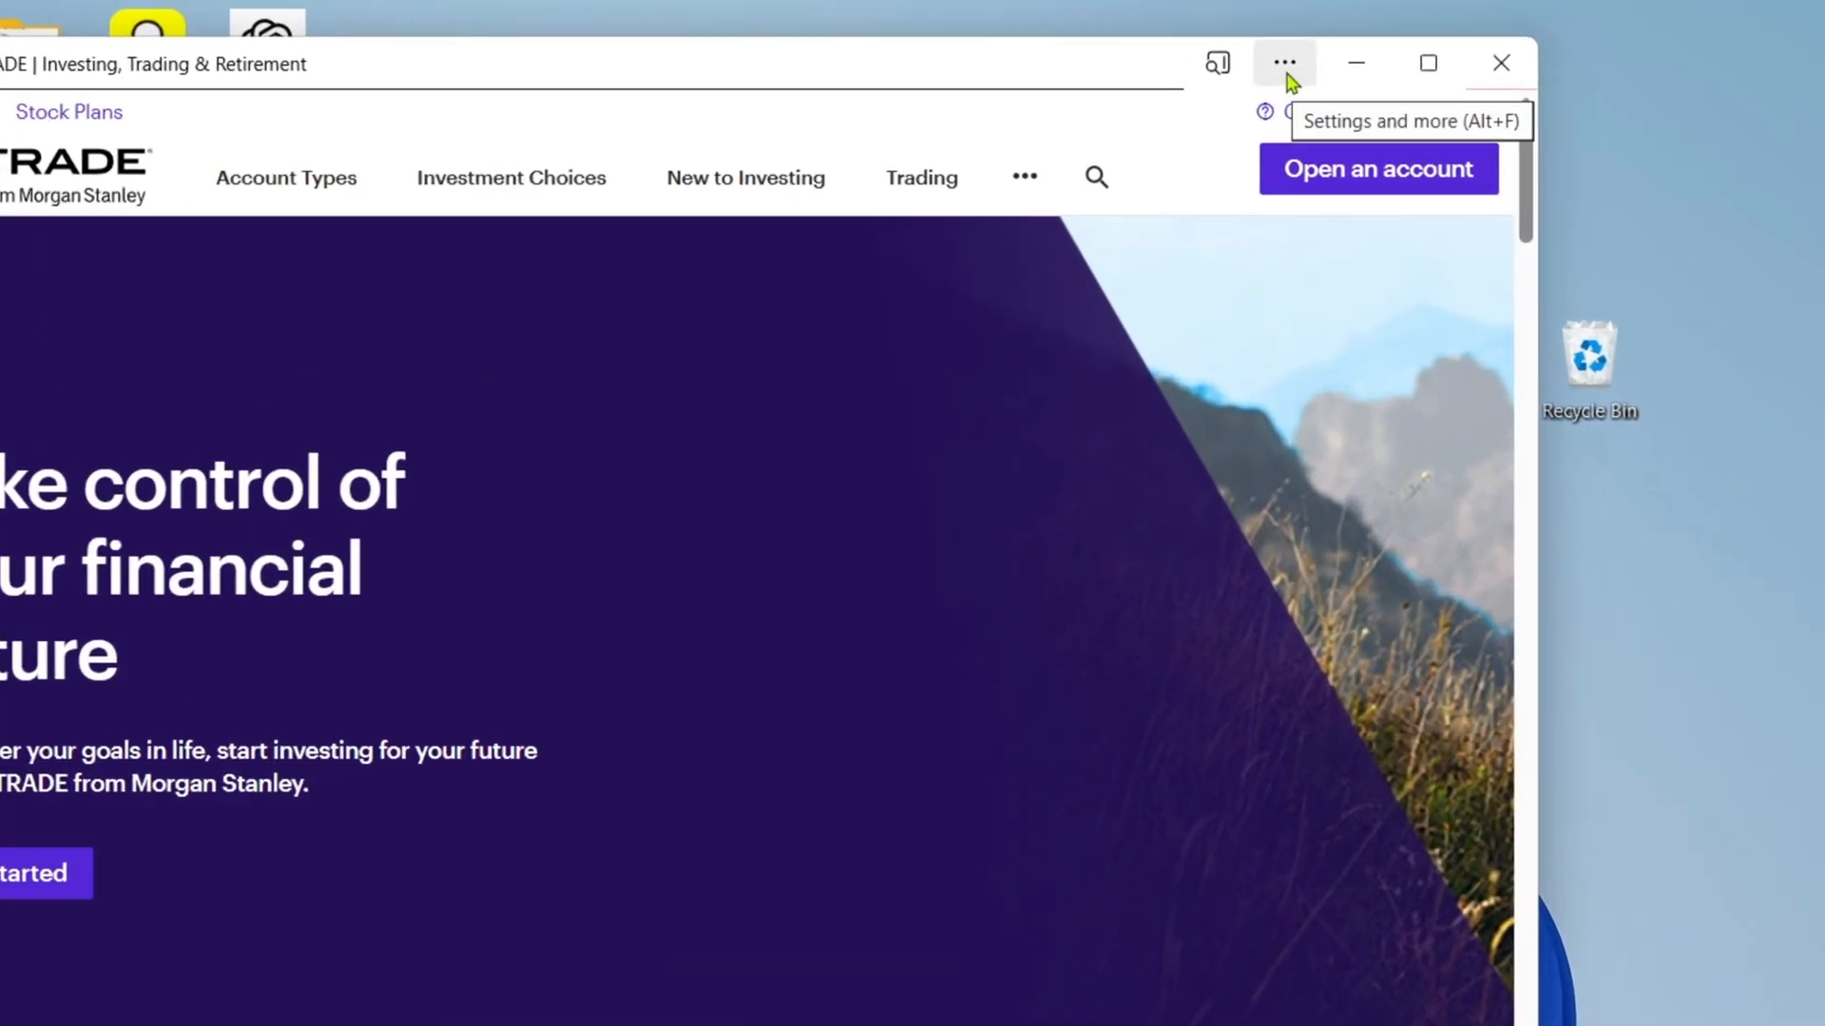
click(1283, 62)
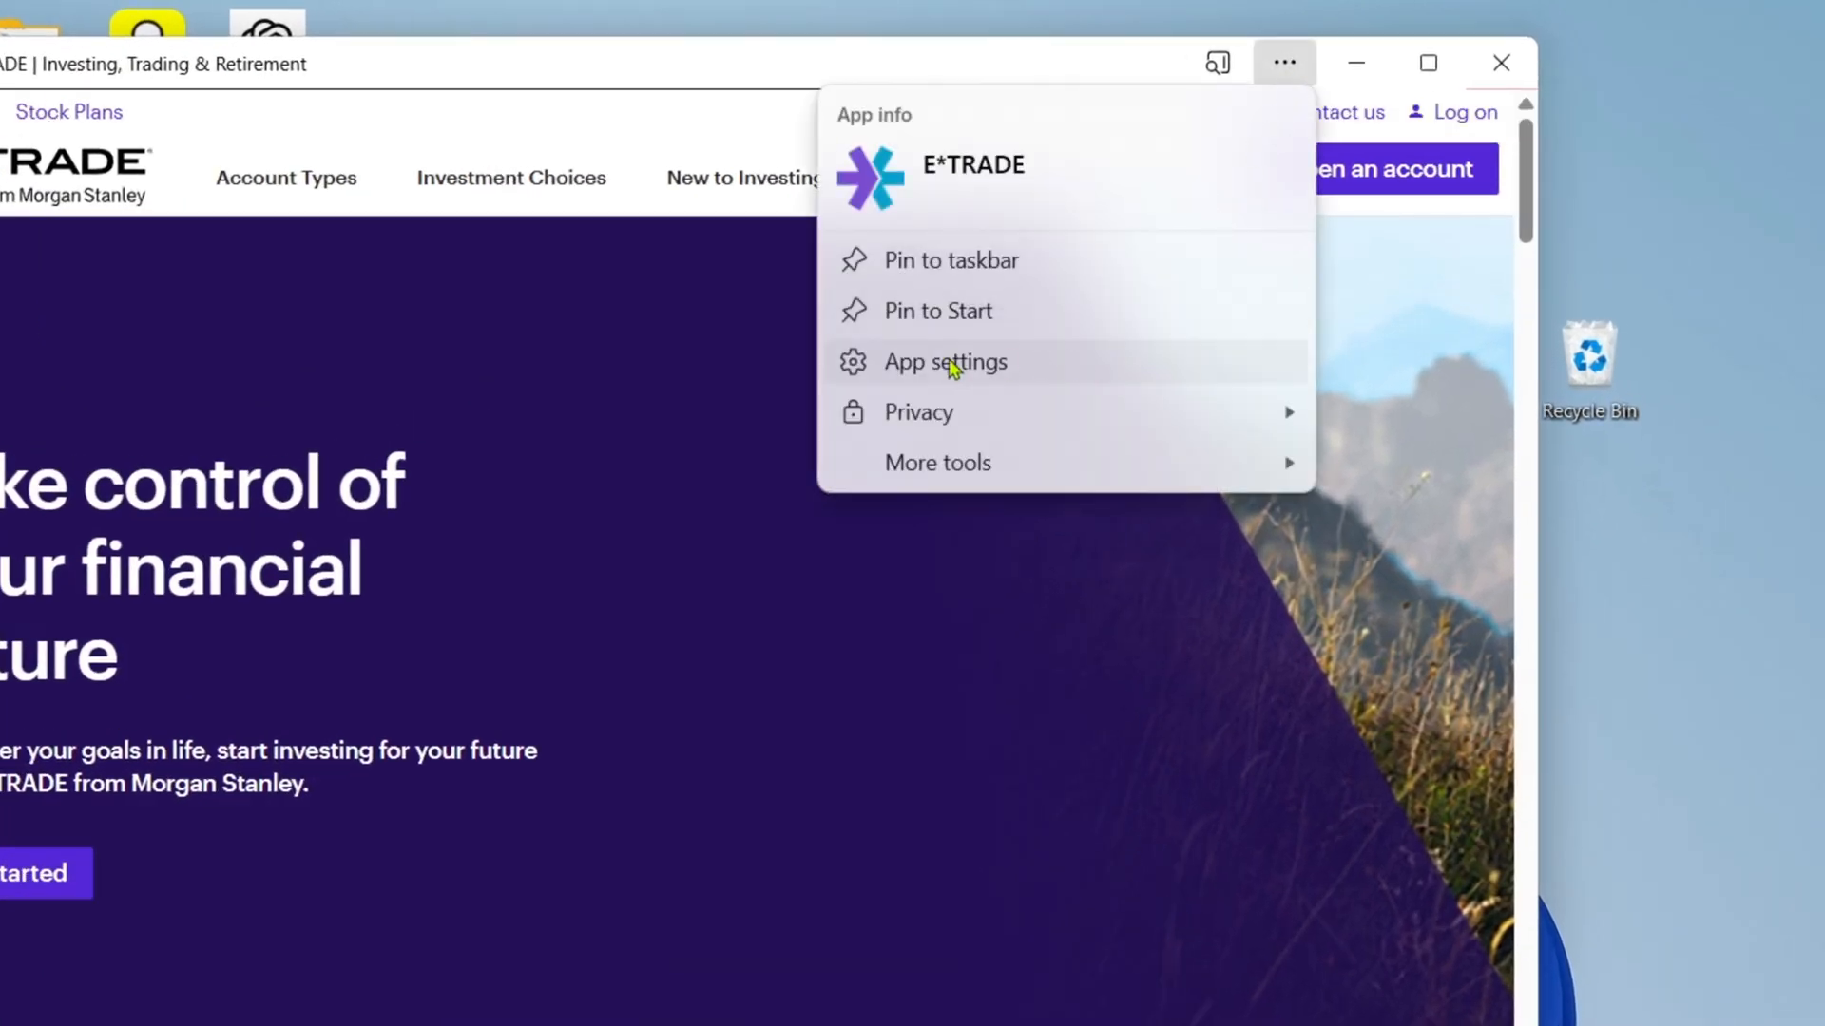
click(945, 361)
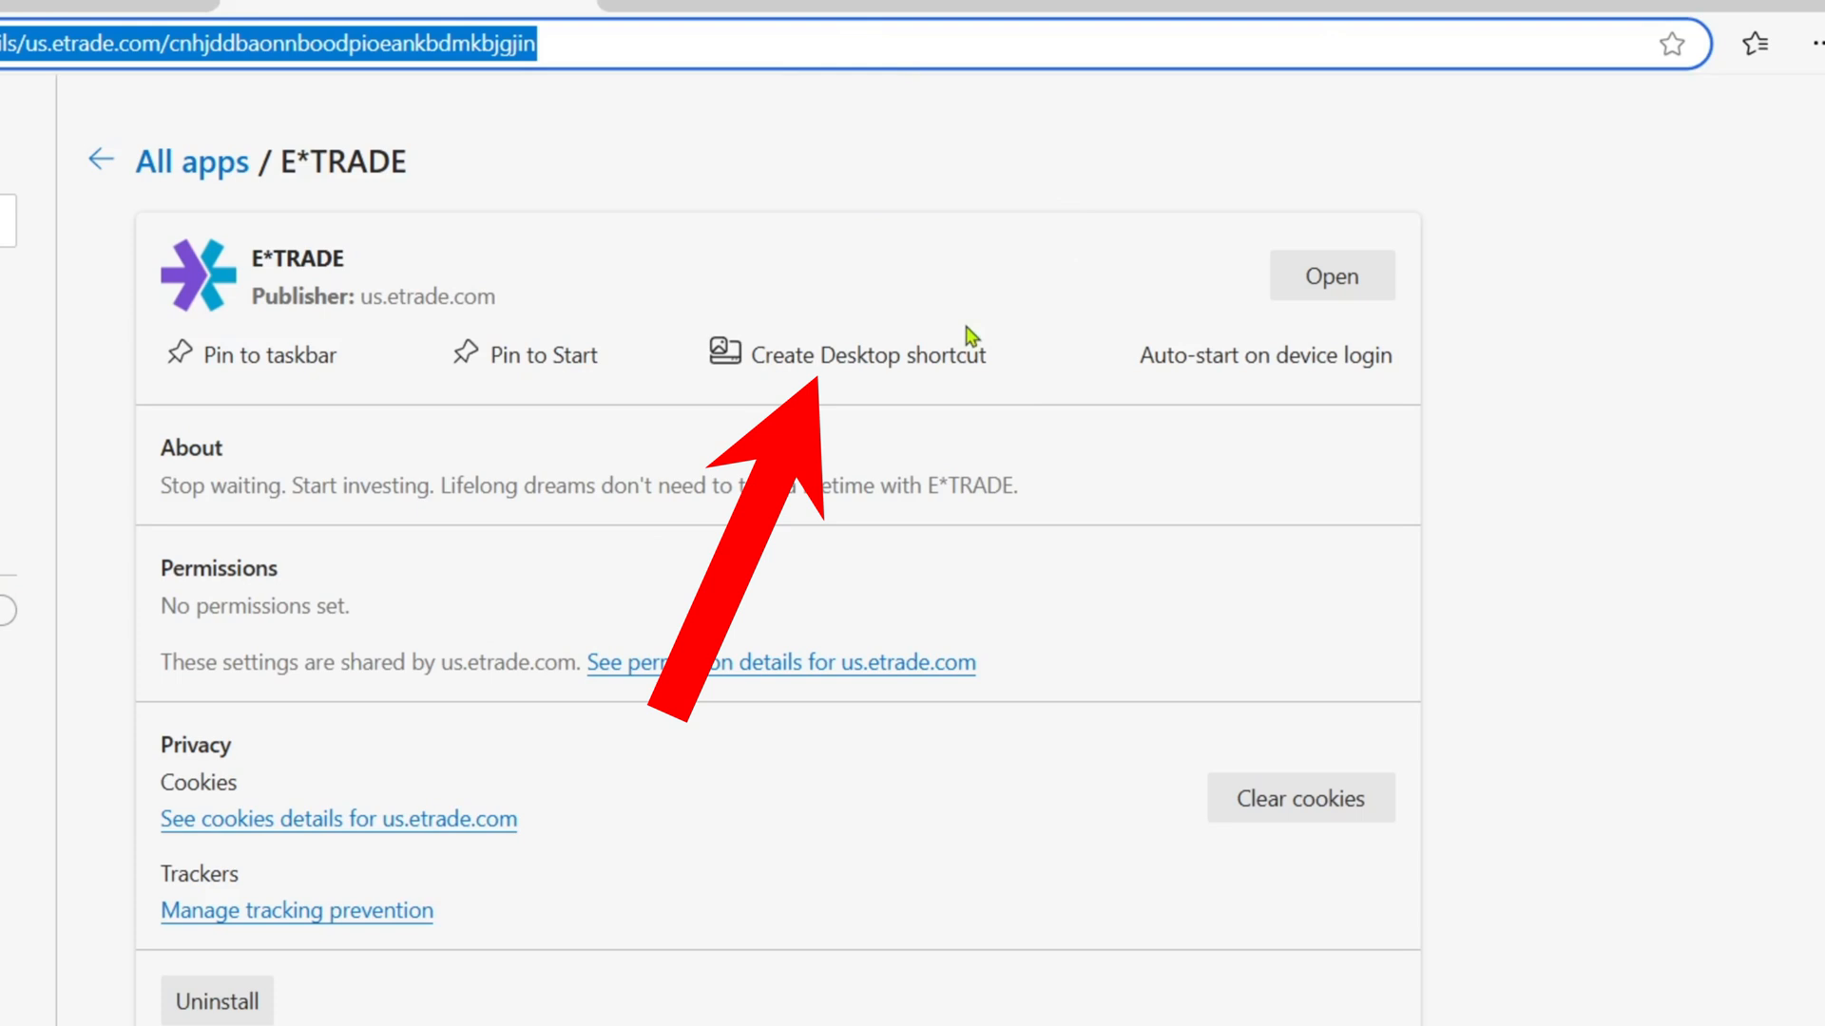
mouse_move(867, 372)
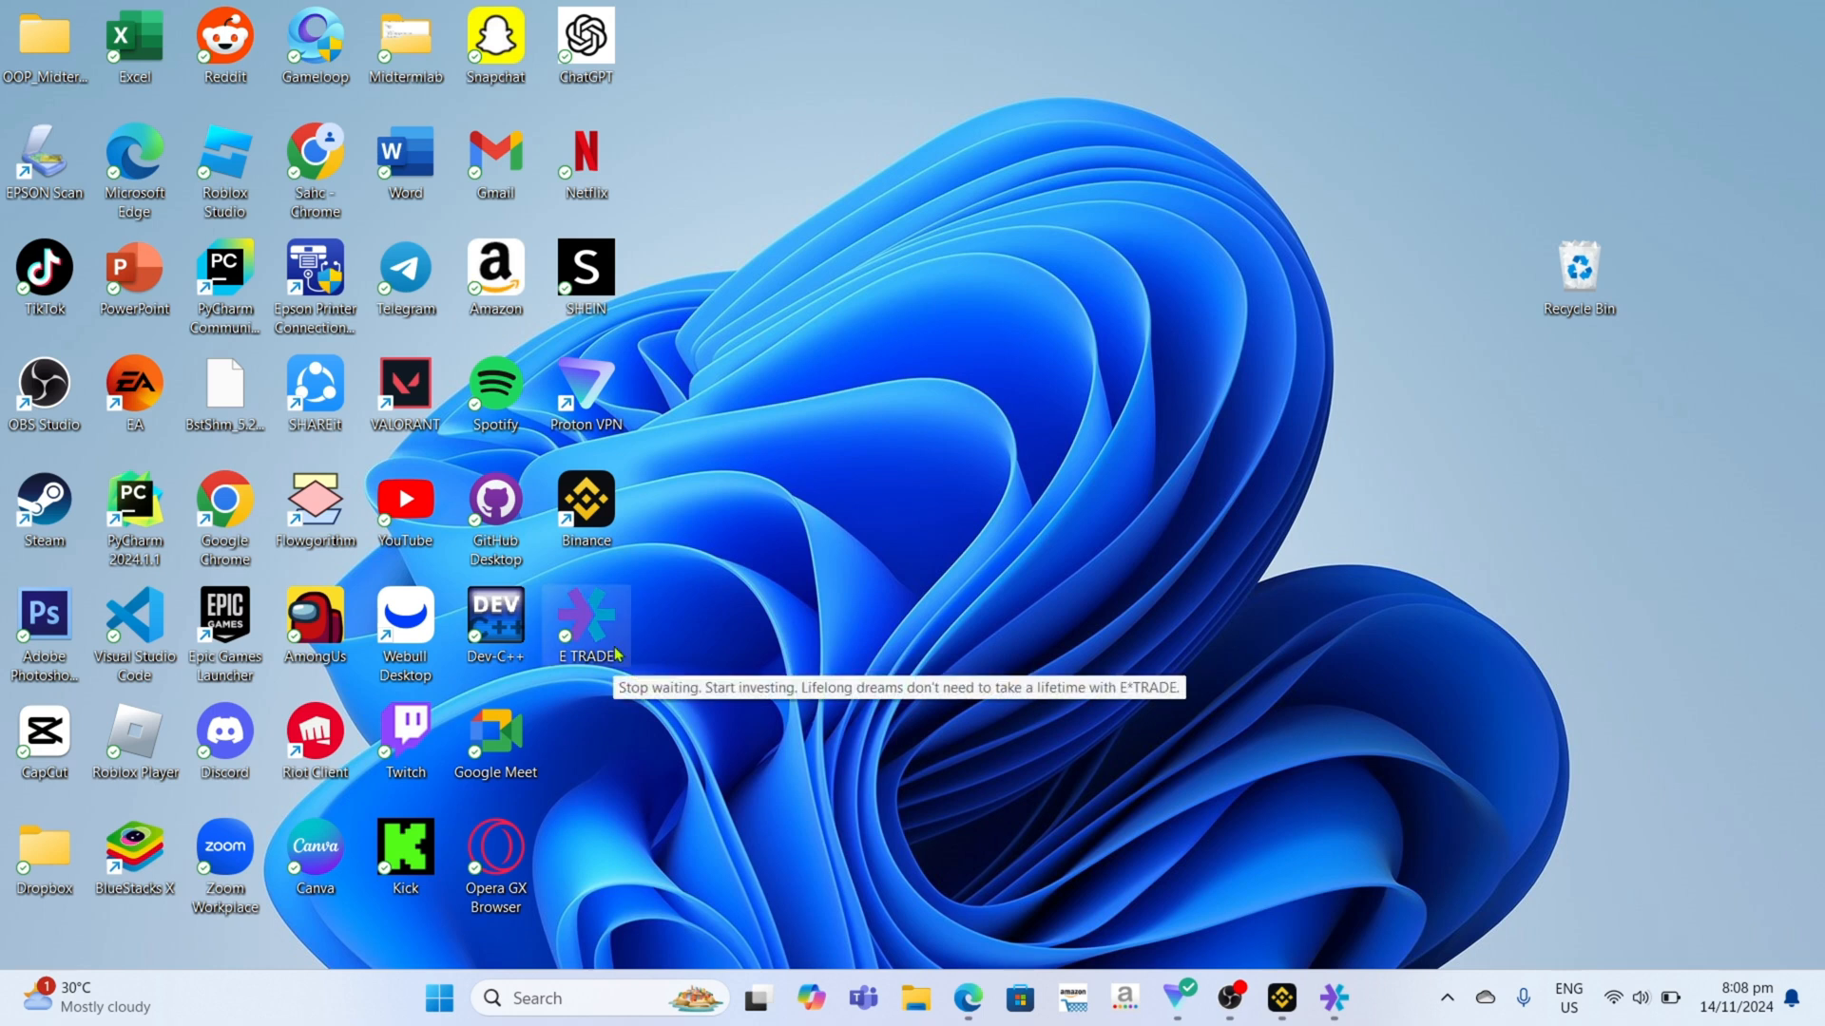
mouse_move(1237, 749)
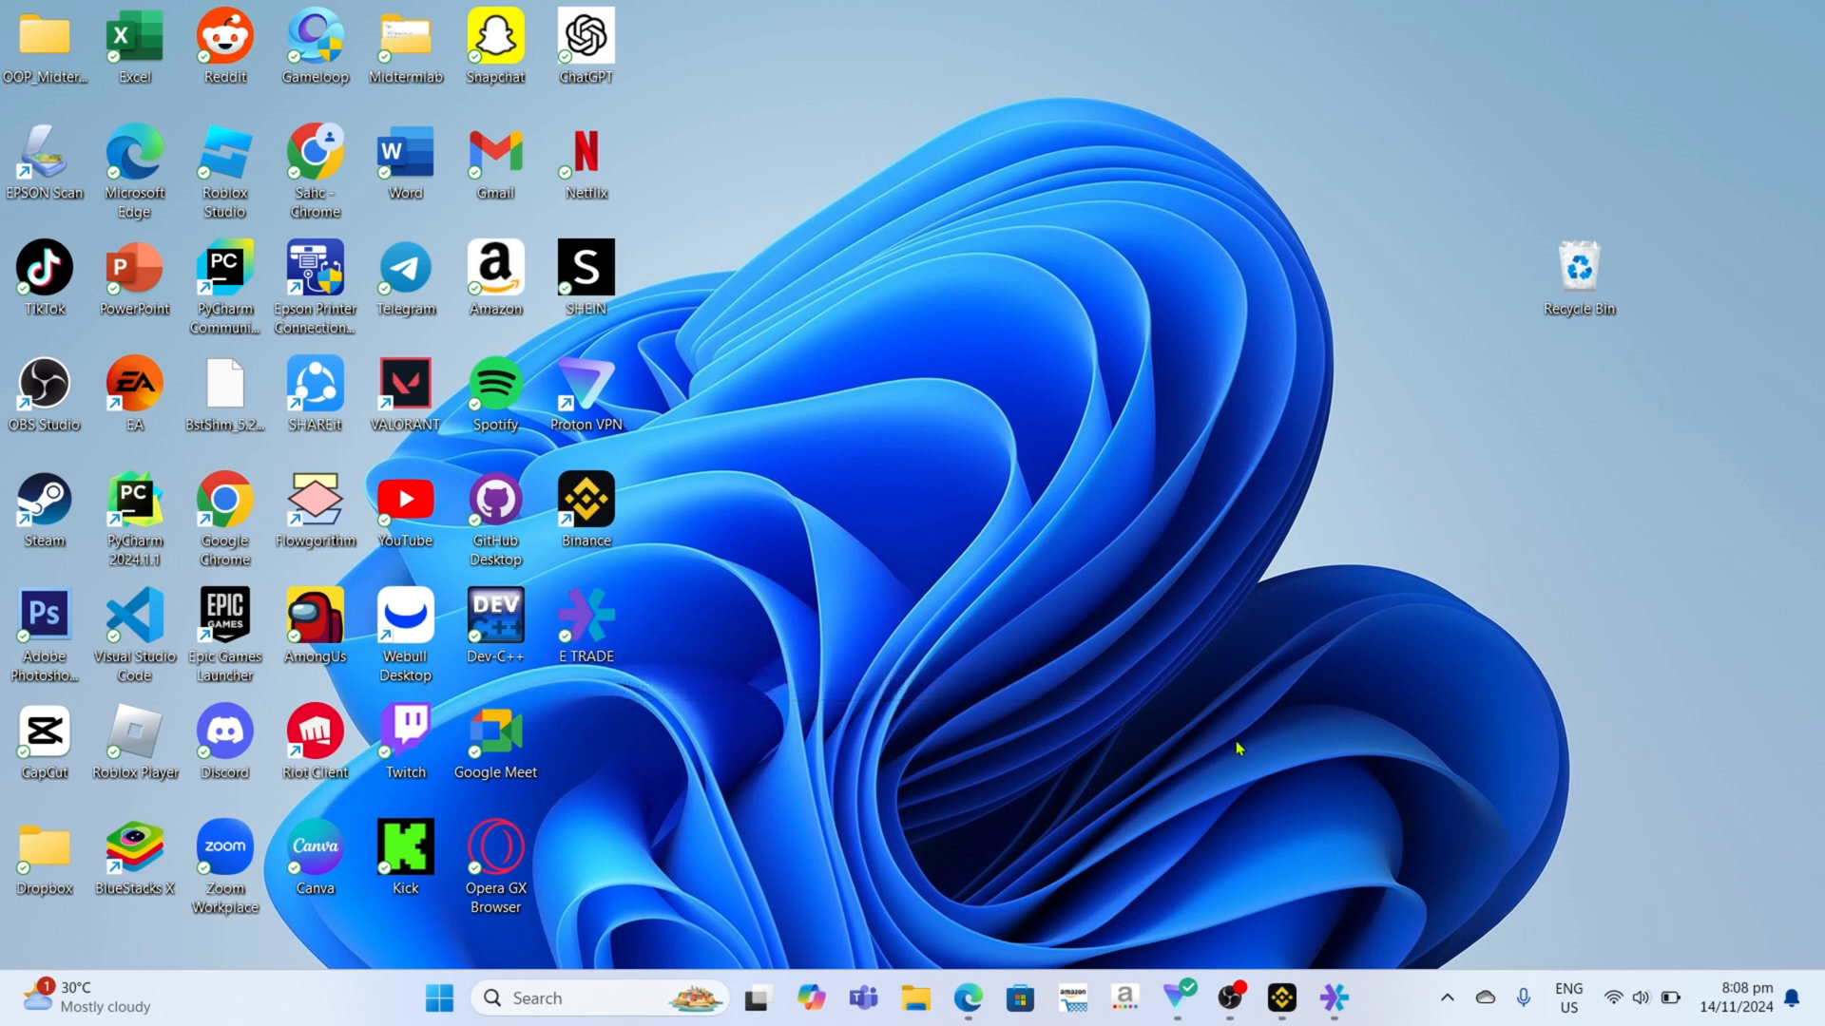
mouse_move(660, 587)
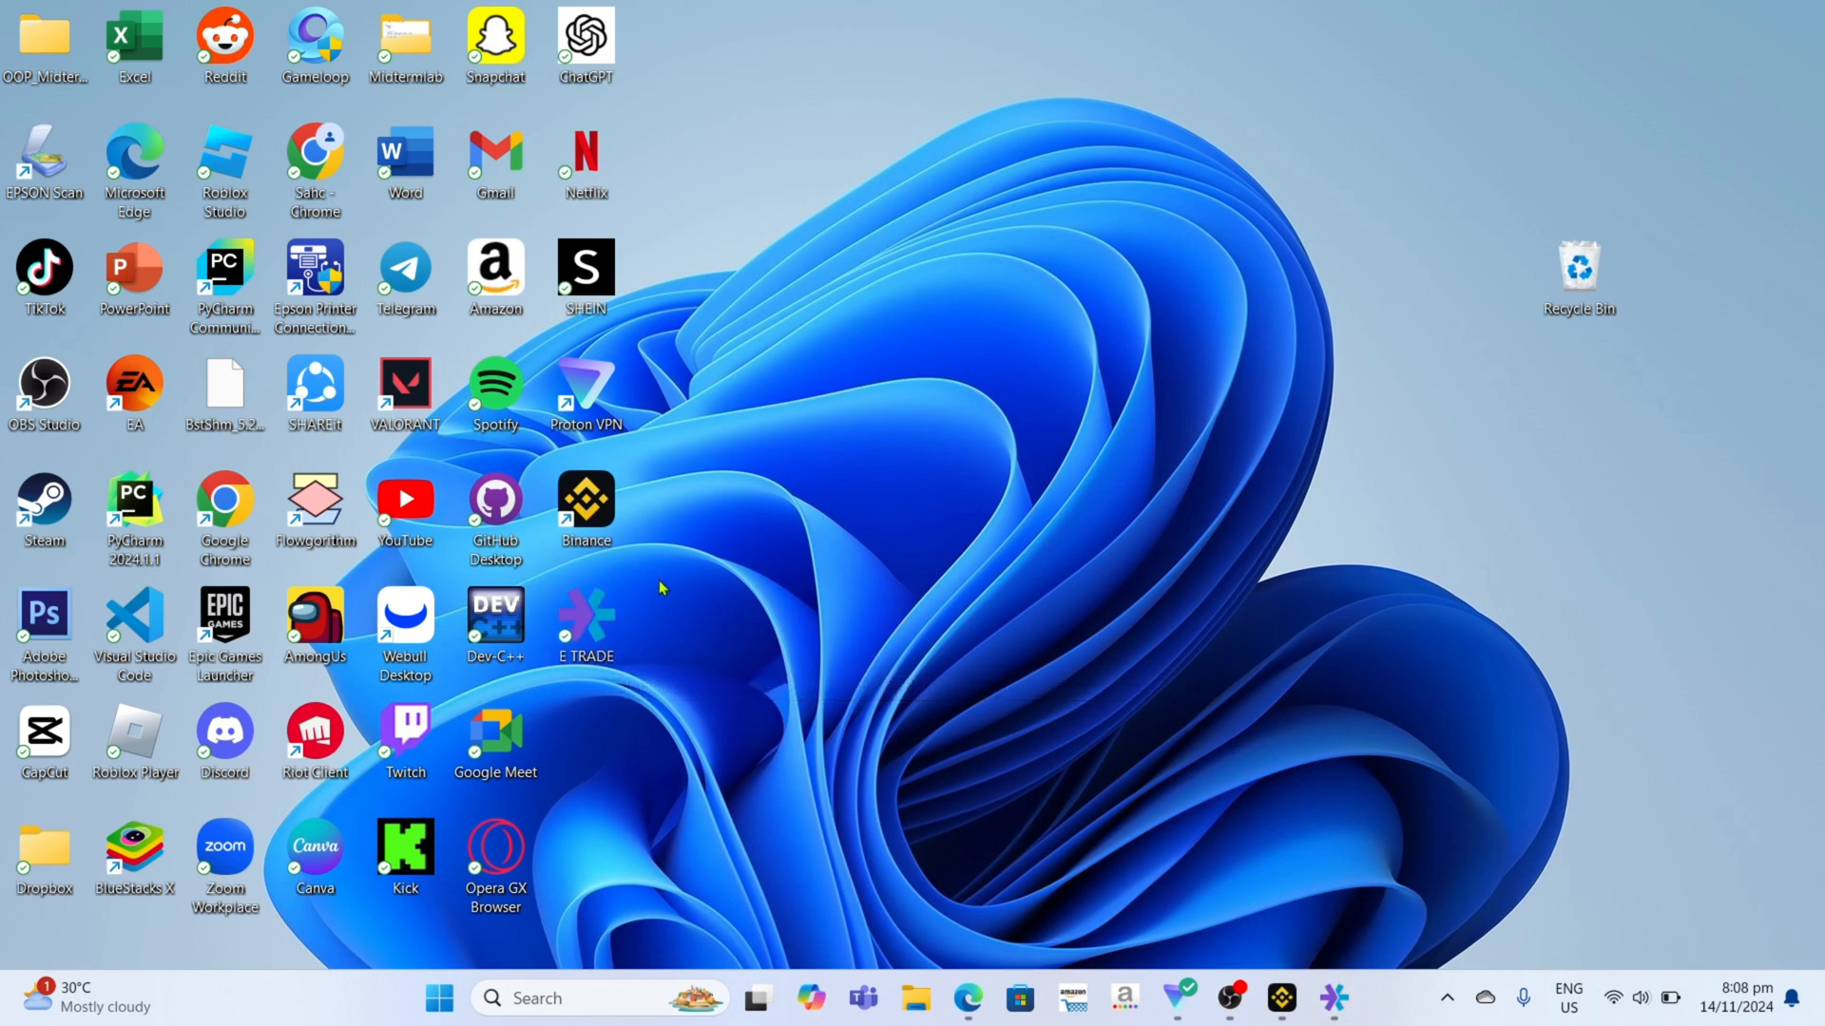